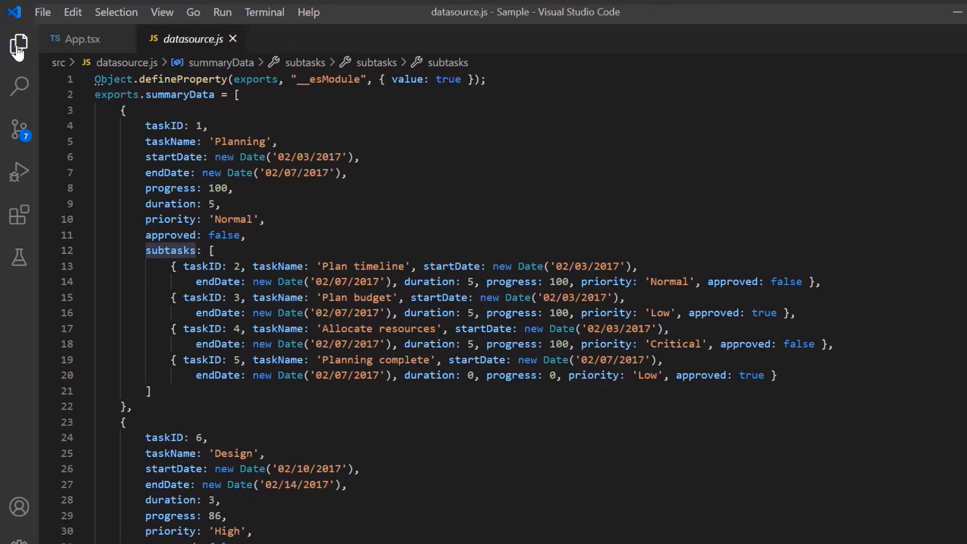
- Bring App.tsx into view beside datasource.js and scroll through the TreeGrid columns
click(82, 39)
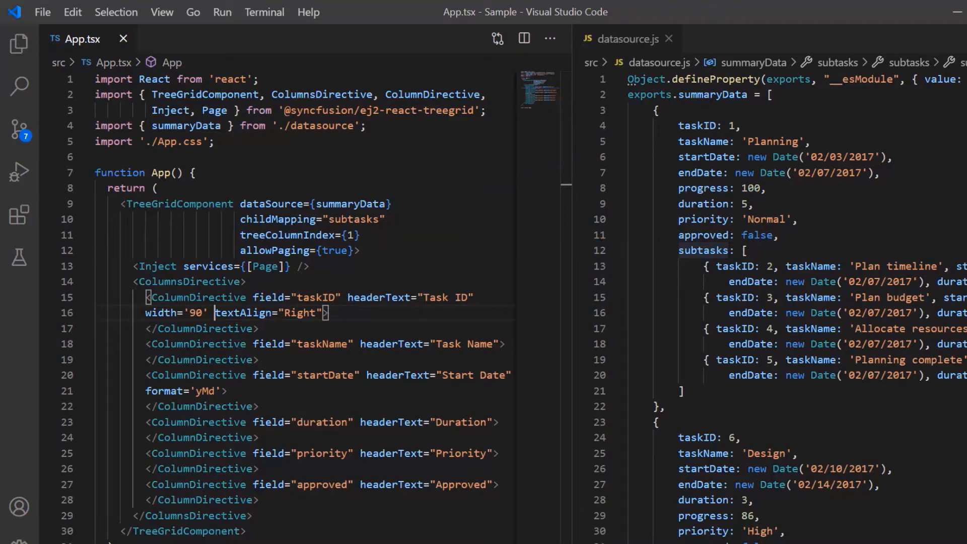
scroll(down, 3)
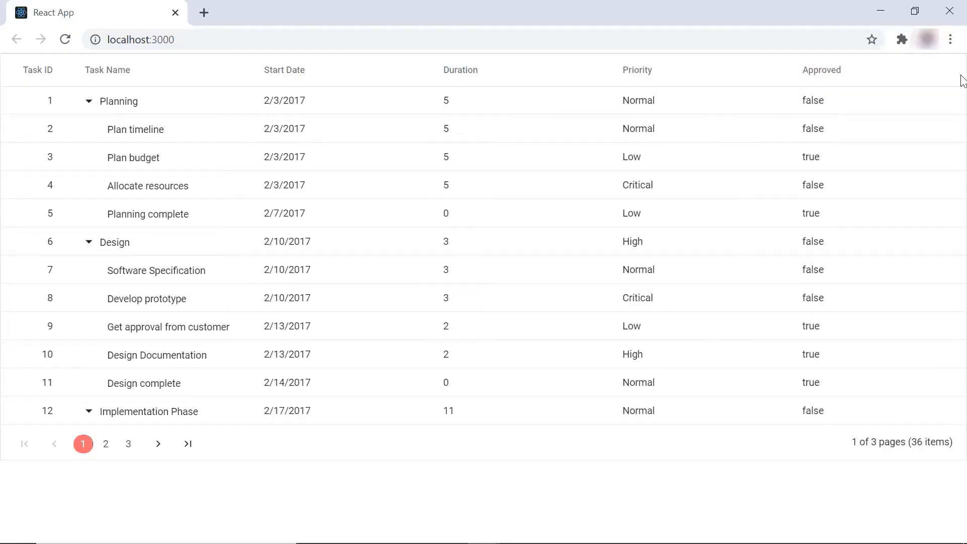
- View the running paged TreeGrid app at localhost:3000 in Chrome
click(89, 241)
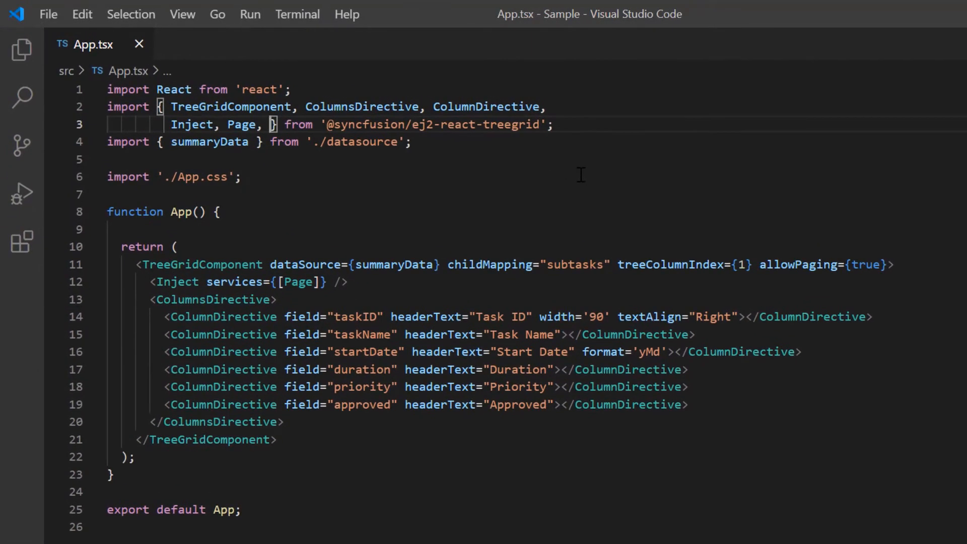
- Import and inject Toolbar, and set toolbarSettings to ["PdfExport"] on the TreeGrid
text(Toolbar)
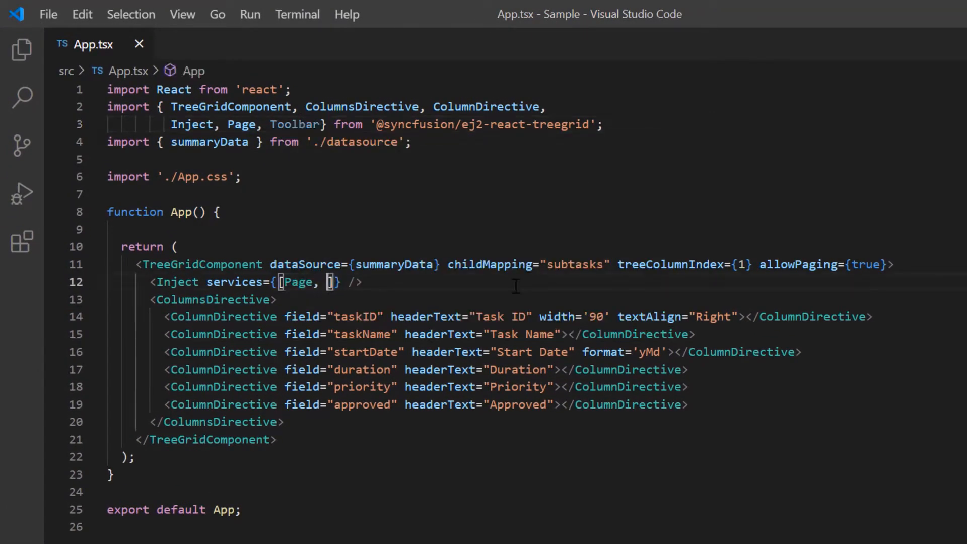
text(Toolbar)
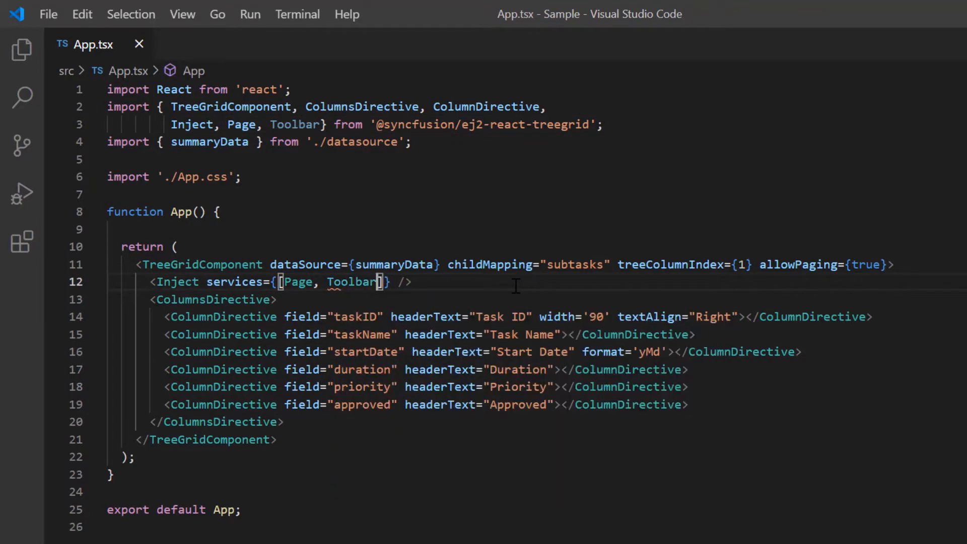
text(const)
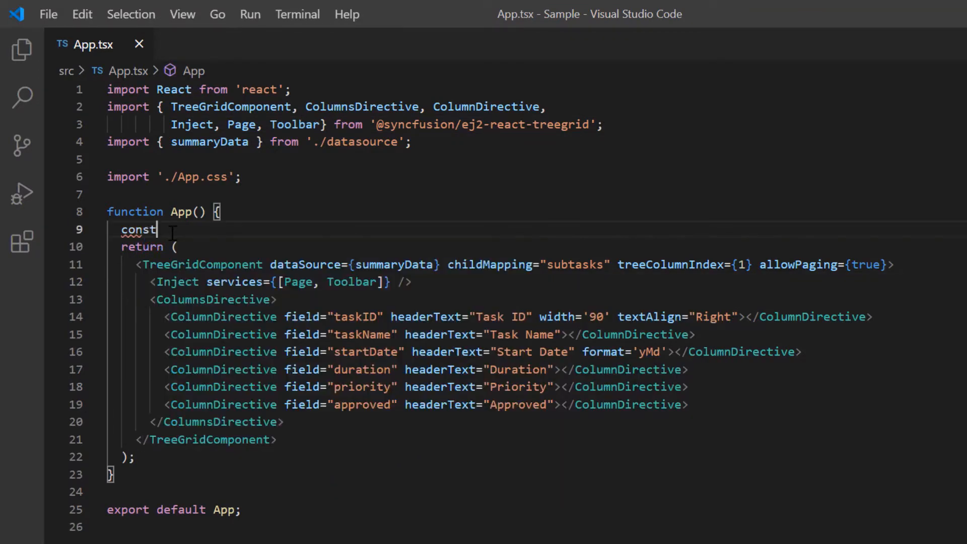
text(toolbarSettings)
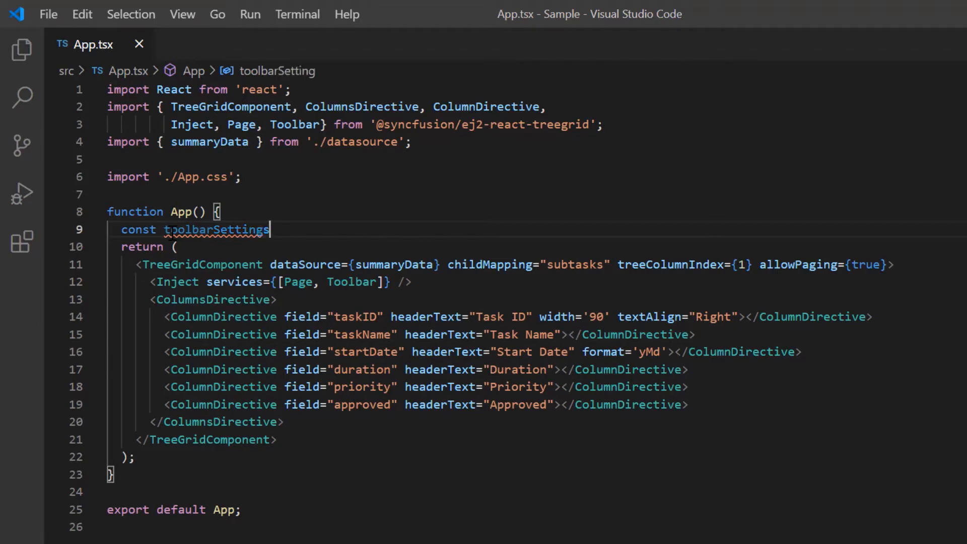
text(: any = ["PdfEx"])
click(356, 124)
text(, )
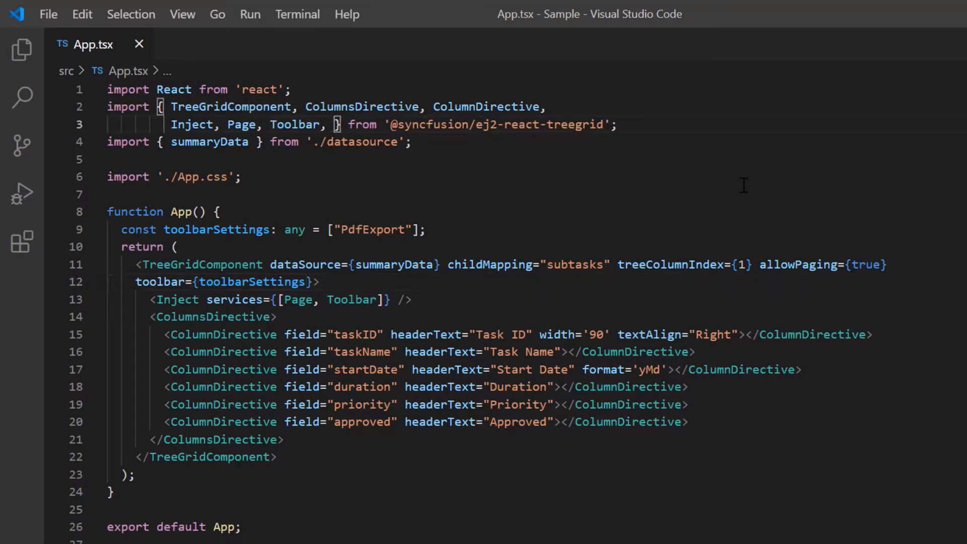
- Import and inject PdfExport, set allowPdfExport to true, and add a toolbarClick attribute
text(PdfExport)
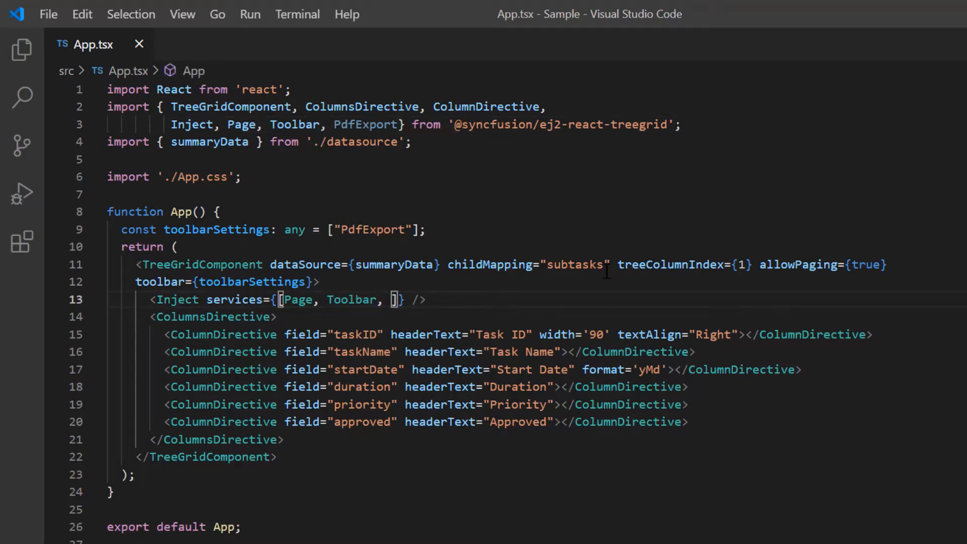
text(PdfExport)
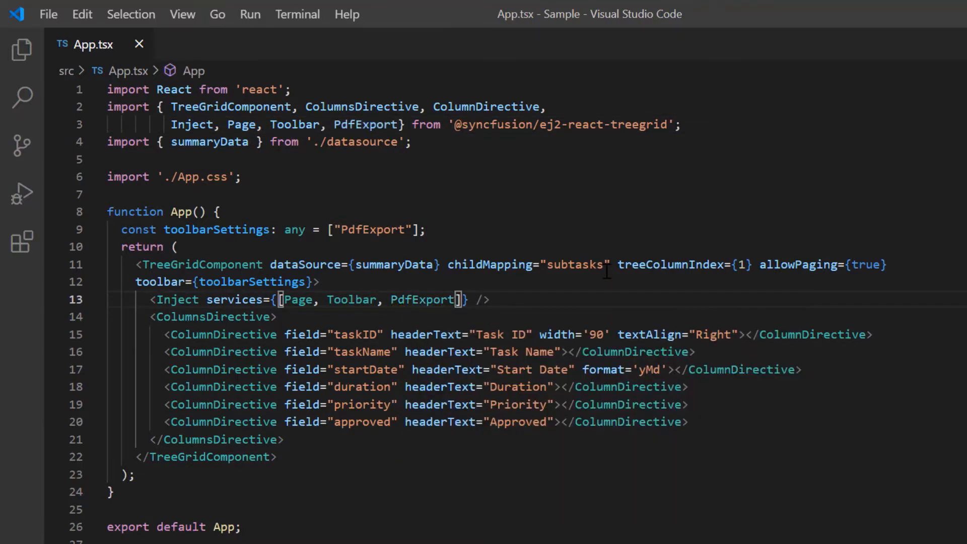
text(allowPdfExpor)
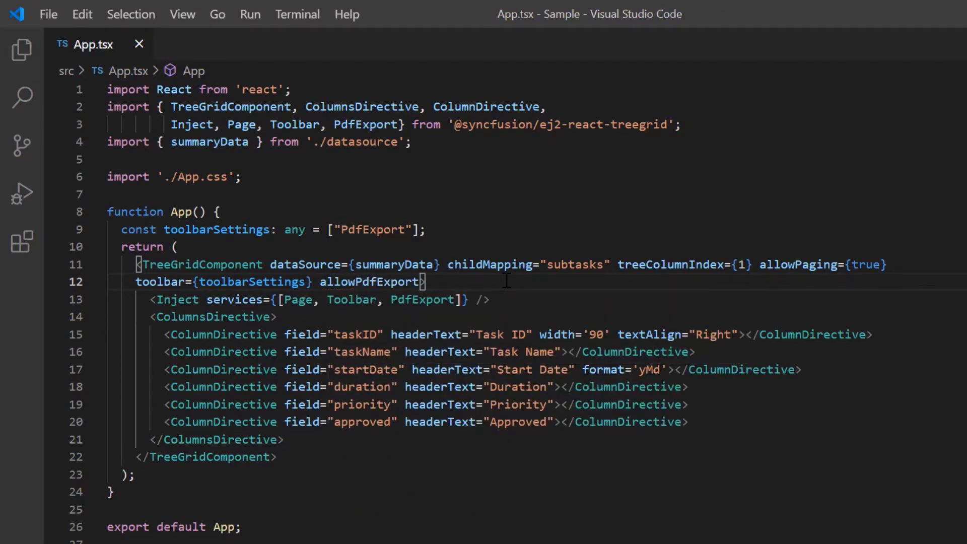
text(true})
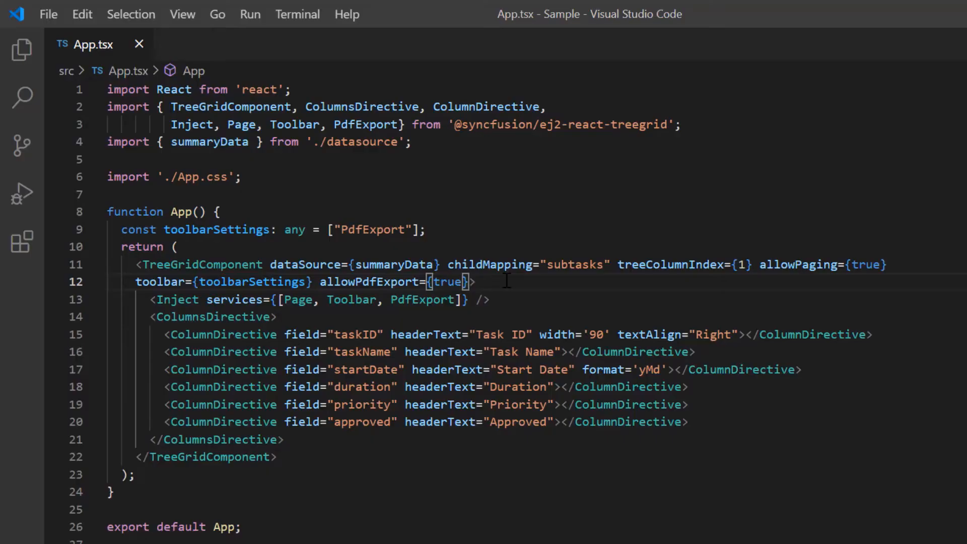
text(toolbarClick={)
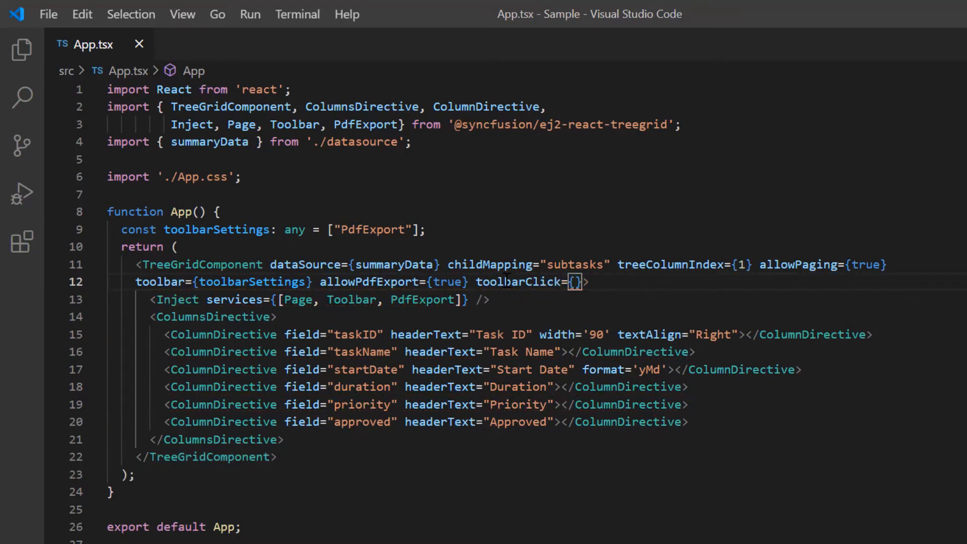
- Write a toolbarBtnClick handler that checks whether args.item.id includes "pdfexport"
click(574, 282)
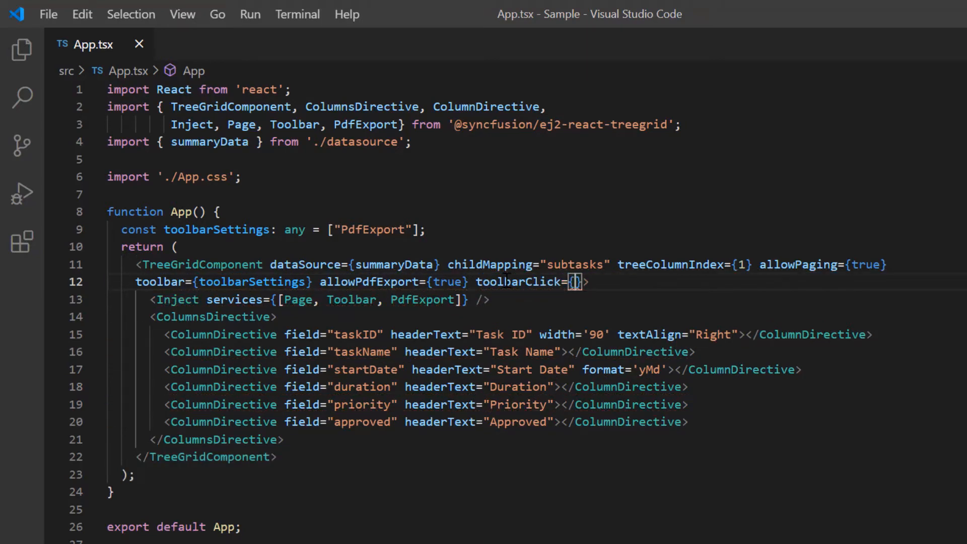
text(toolbarBt)
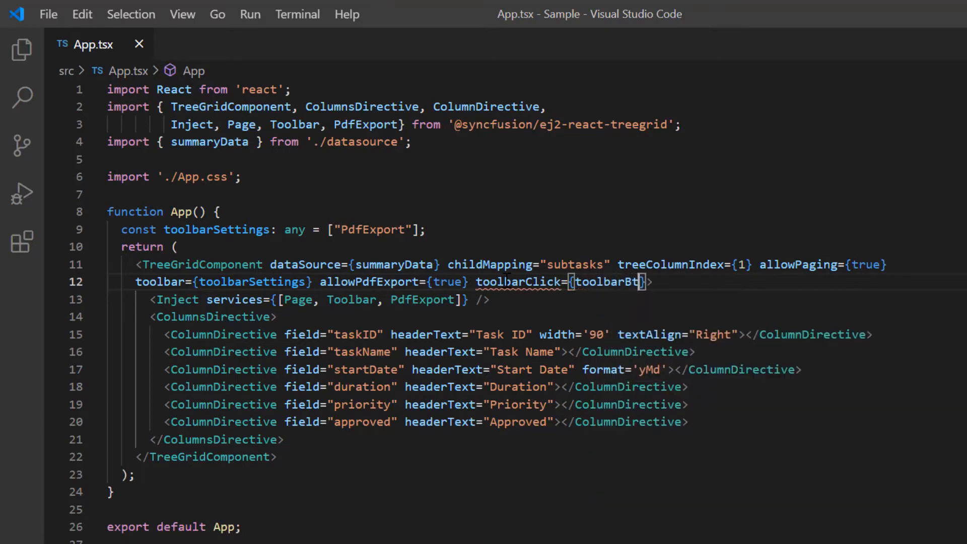
text(nClick)
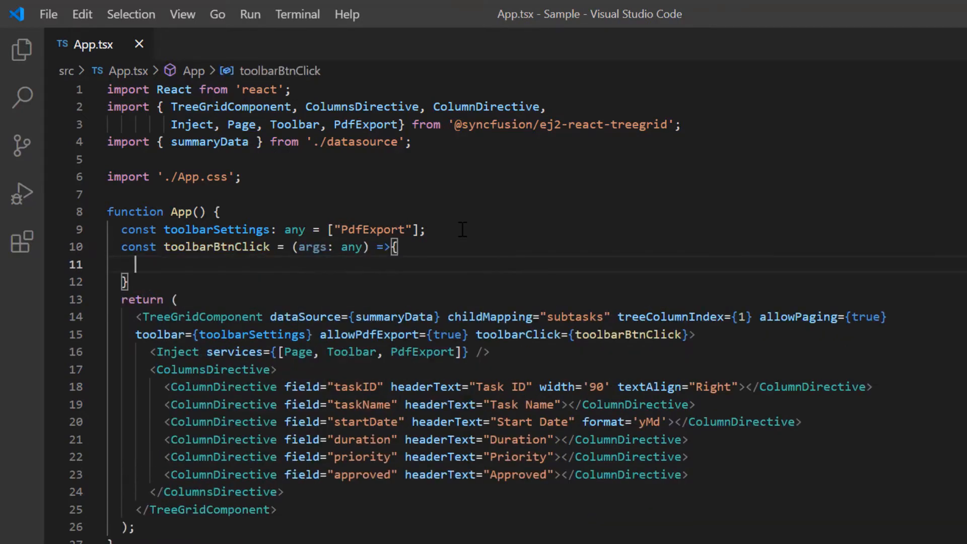
text(if(args.item.id.includes("pdfex)
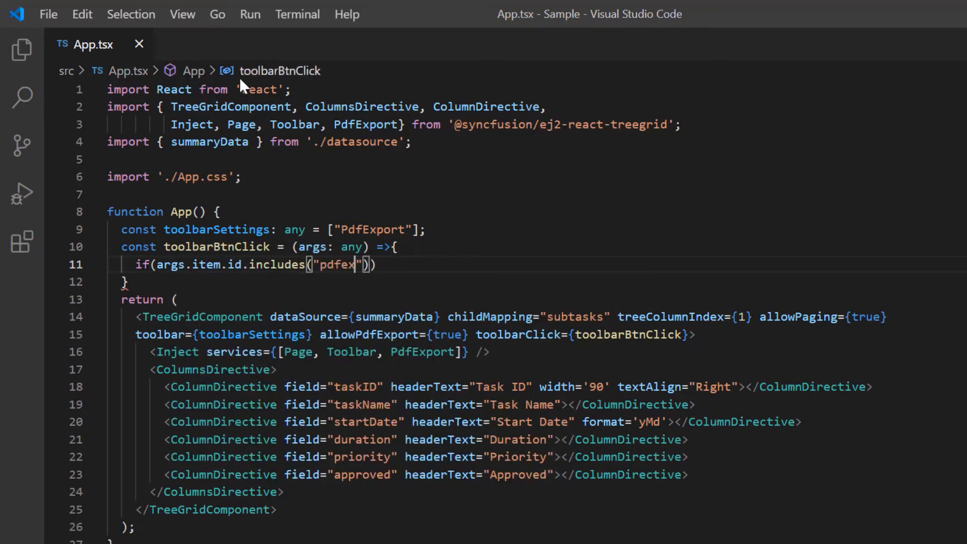
text(ort)
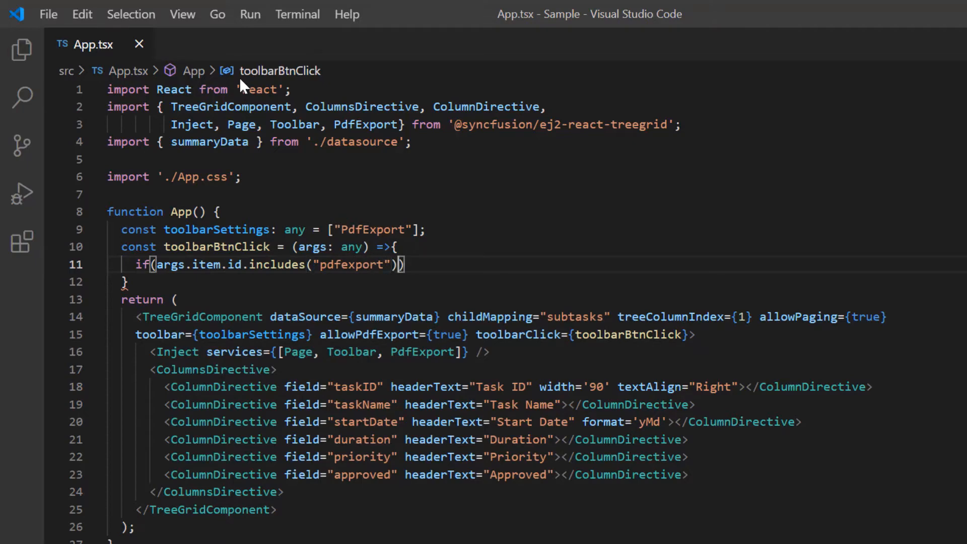
text({)
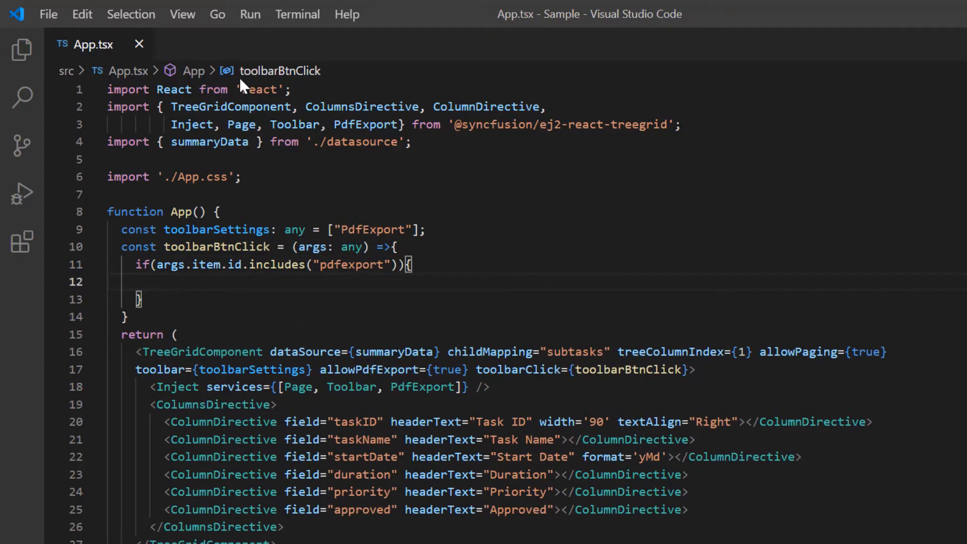
- Bind a treegrid variable via ref and call treegrid.pdfExport inside an if(treegrid) check
text(let treegrid: TreeGrid | null;)
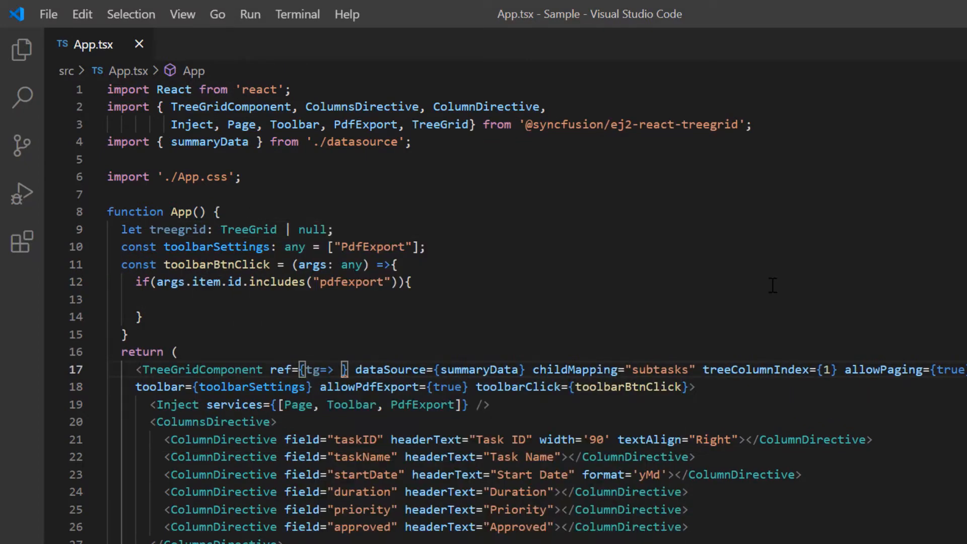
text(treegrid = tg)
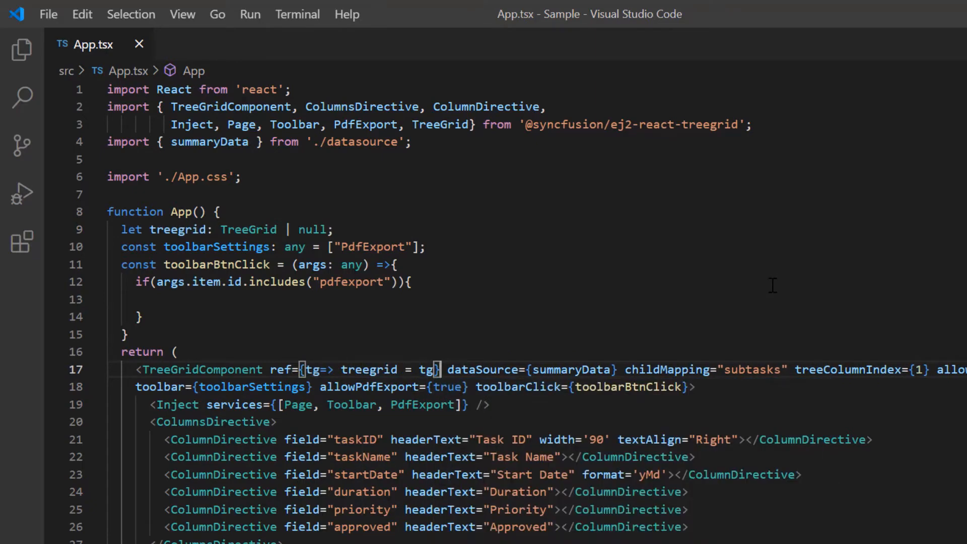
text(if(treegrid))
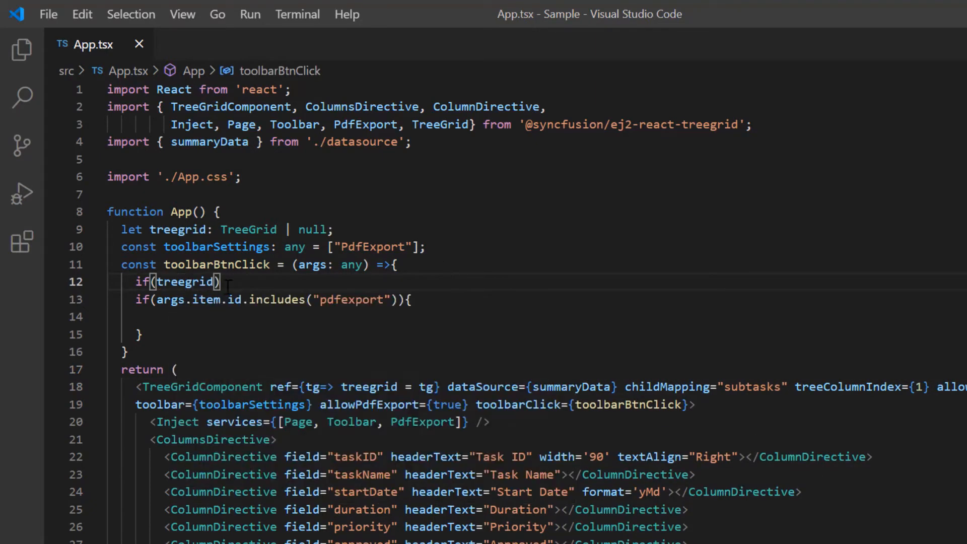
text(treegrid.pd)
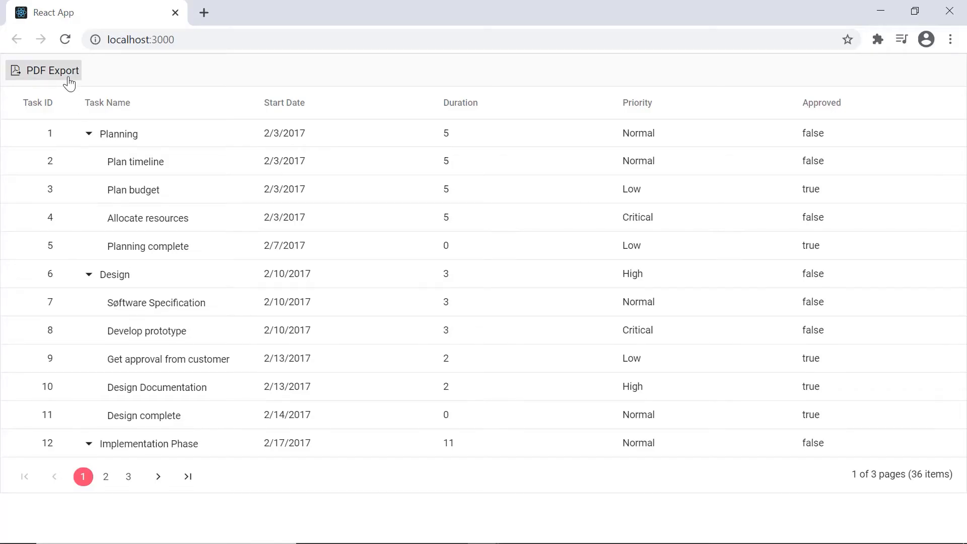
- Export the grid to PDF and scroll through the downloaded Export.pdf task table
click(44, 70)
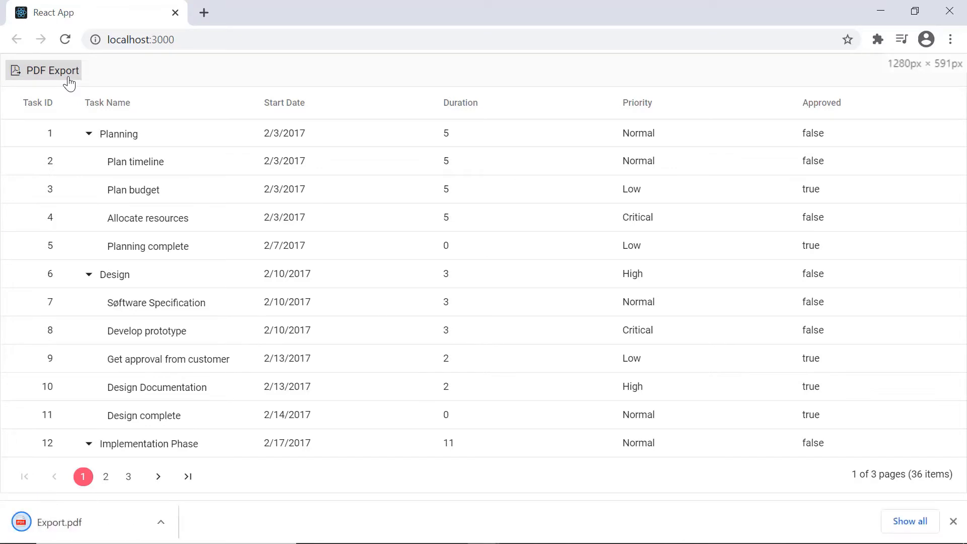
mouse_move(140, 527)
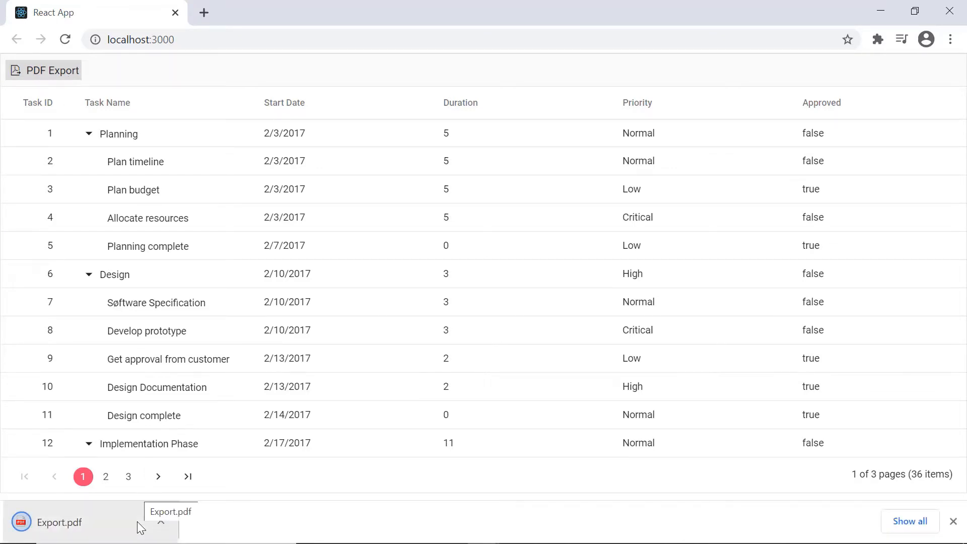
click(60, 521)
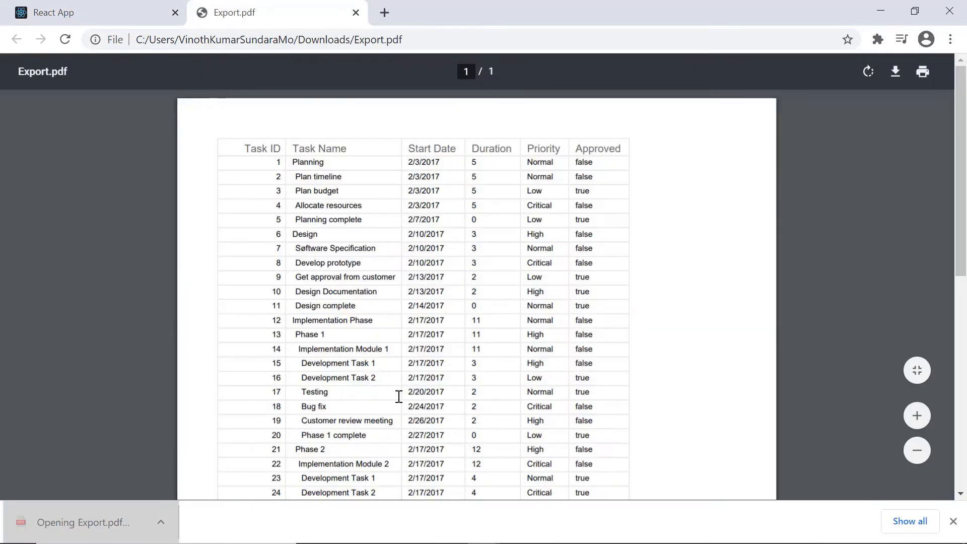
scroll(down, 3)
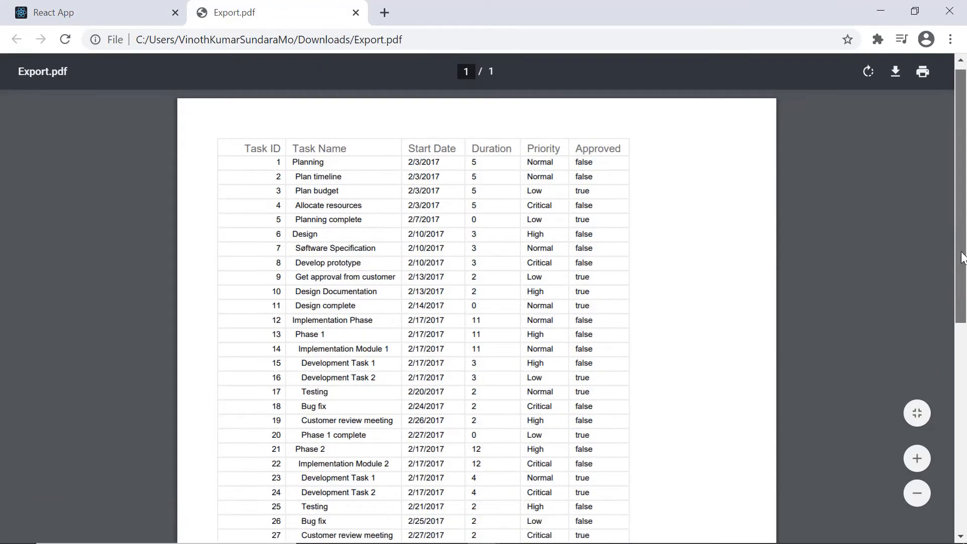
scroll(down, 3)
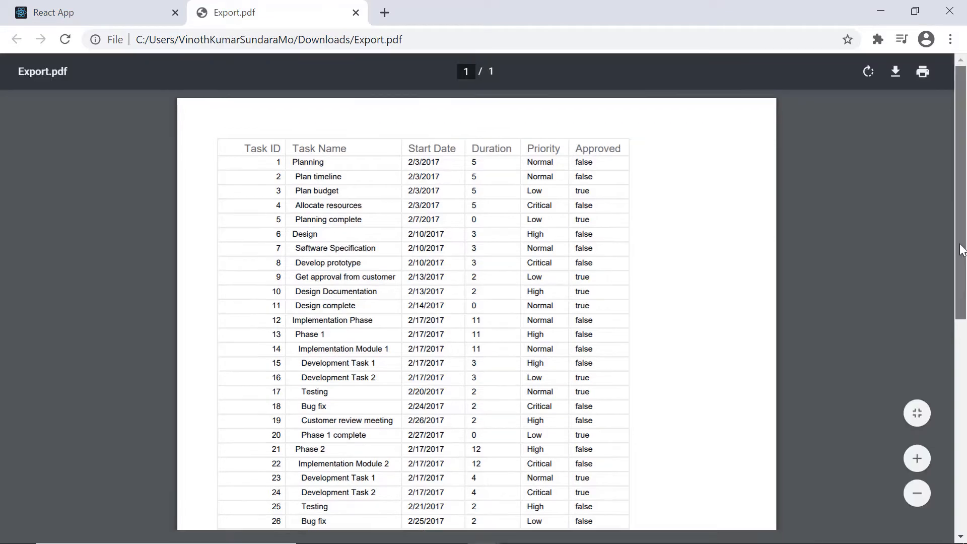
scroll(down, 3)
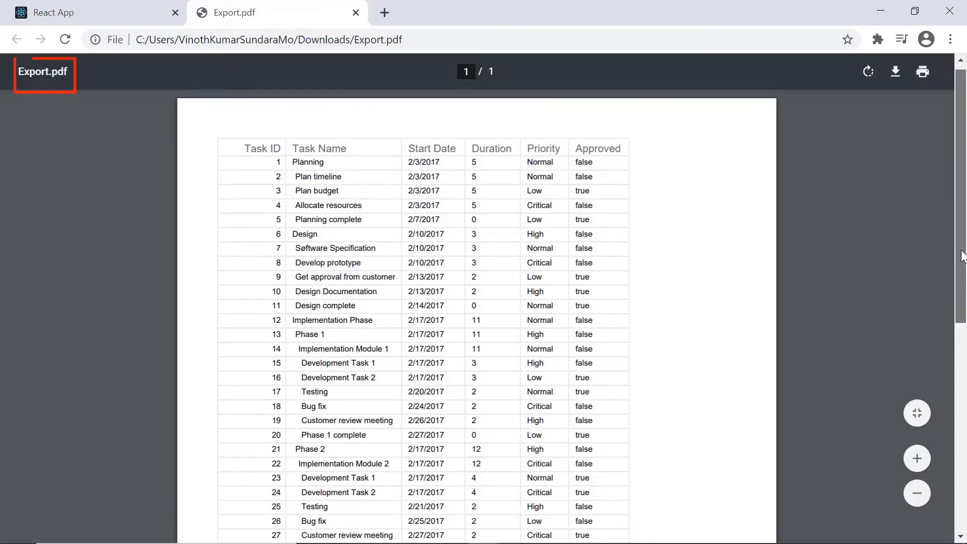
scroll(down, 3)
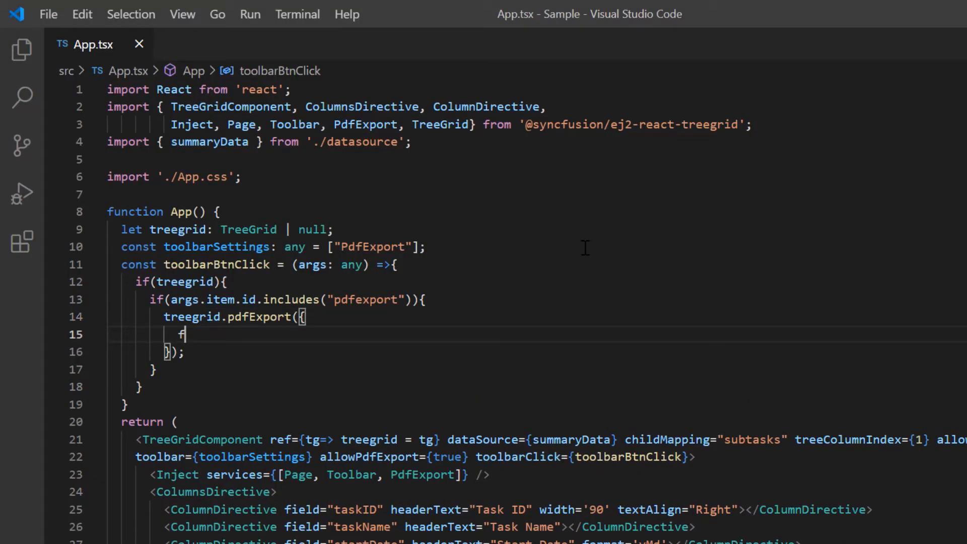
- Add fileName: "SummaryData.pdf" to the pdfExport options object
text(ileName)
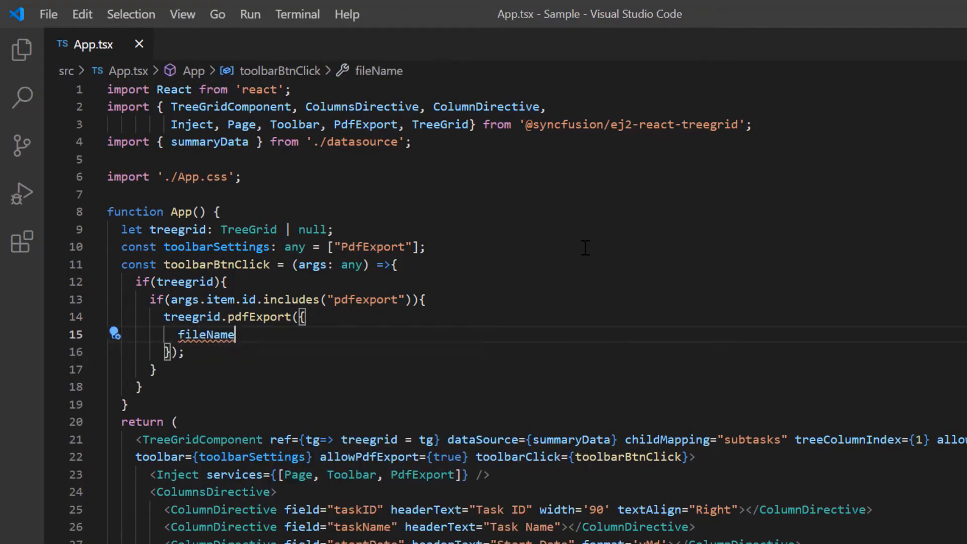
text(: "SummaryData.p)
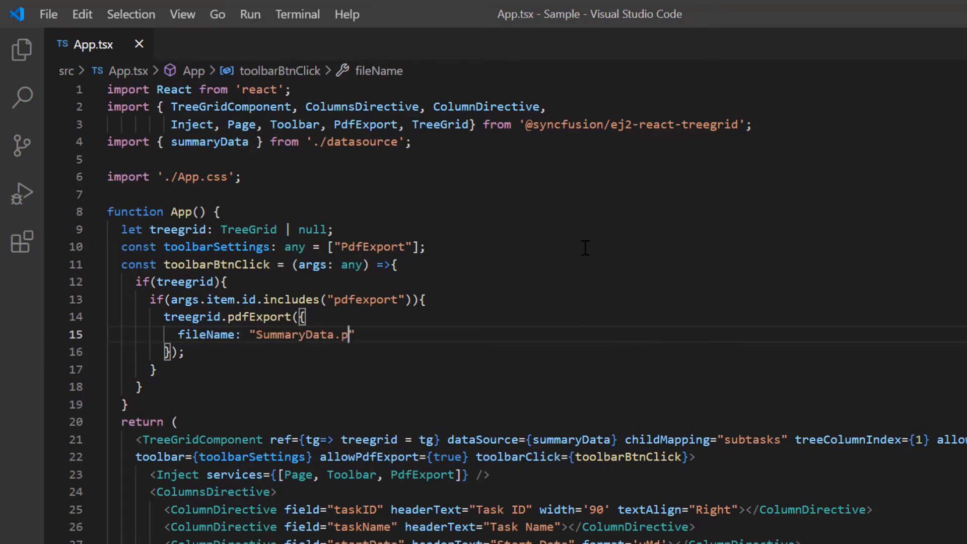
text(df)
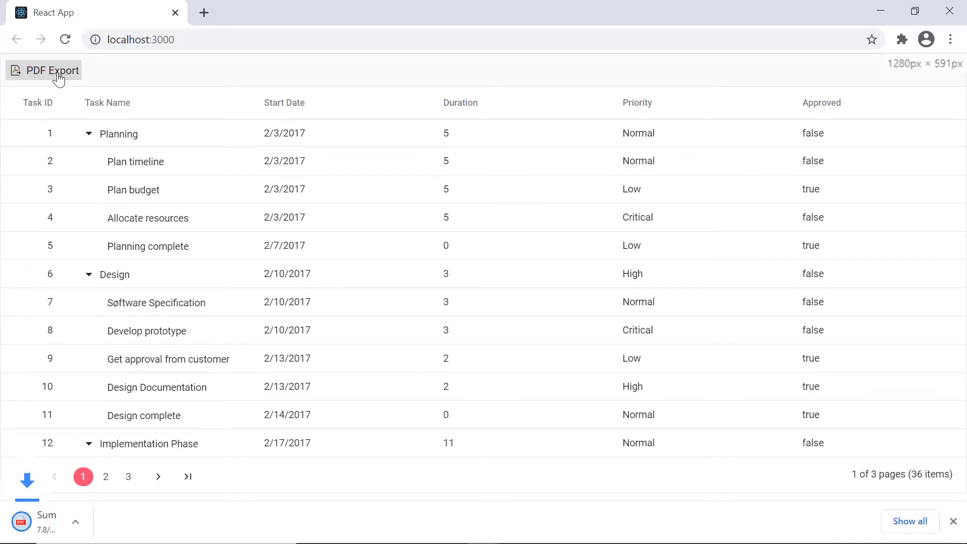
- Re-export the grid and scroll through the downloaded SummaryData.pdf task table
click(51, 71)
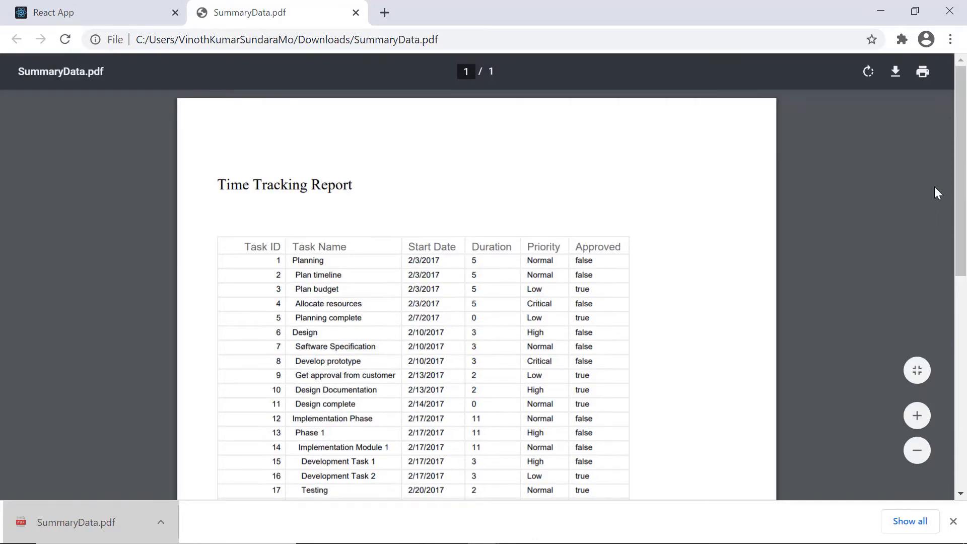
scroll(down, 3)
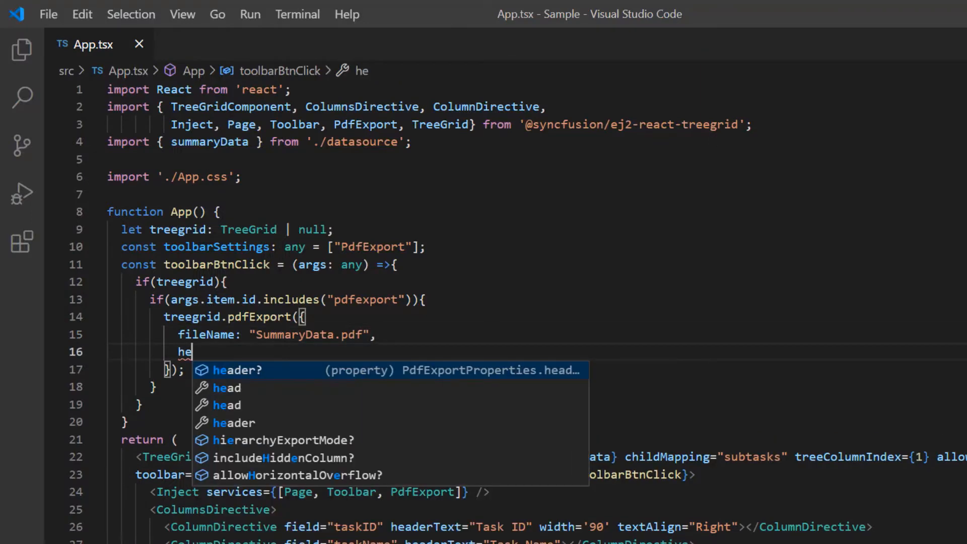
- Add a header object to the export options with fromTop 0 and height 130
text(header: {},)
text(footer: {})
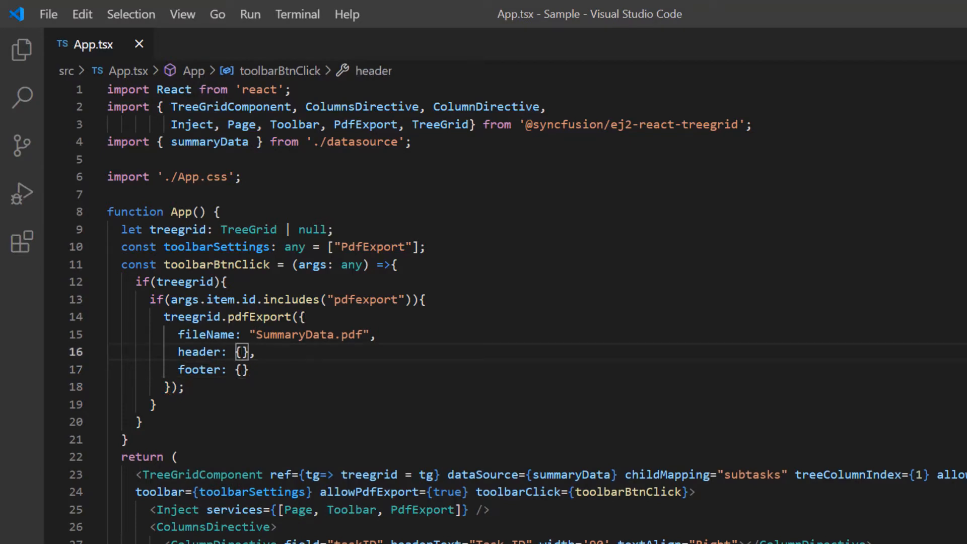
key(Enter)
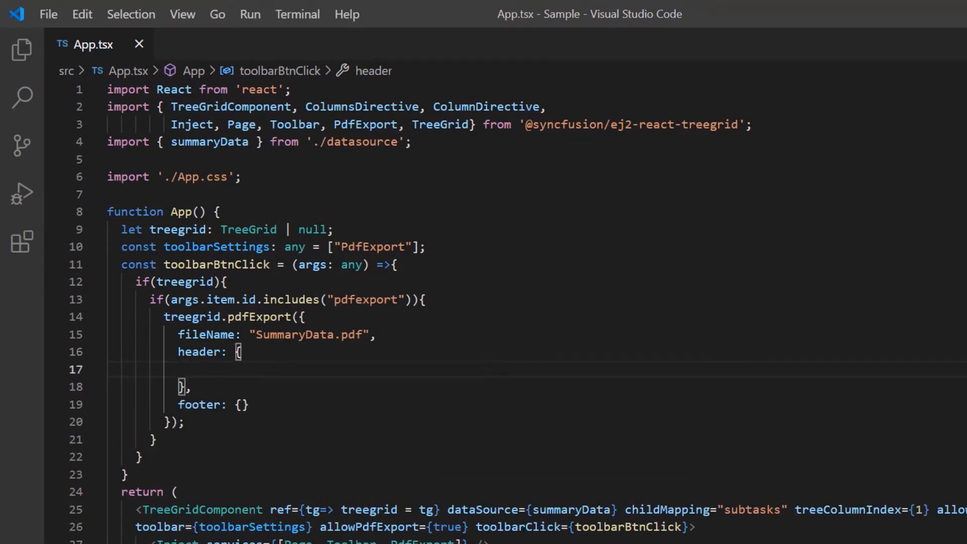
text(fromTop: 0,)
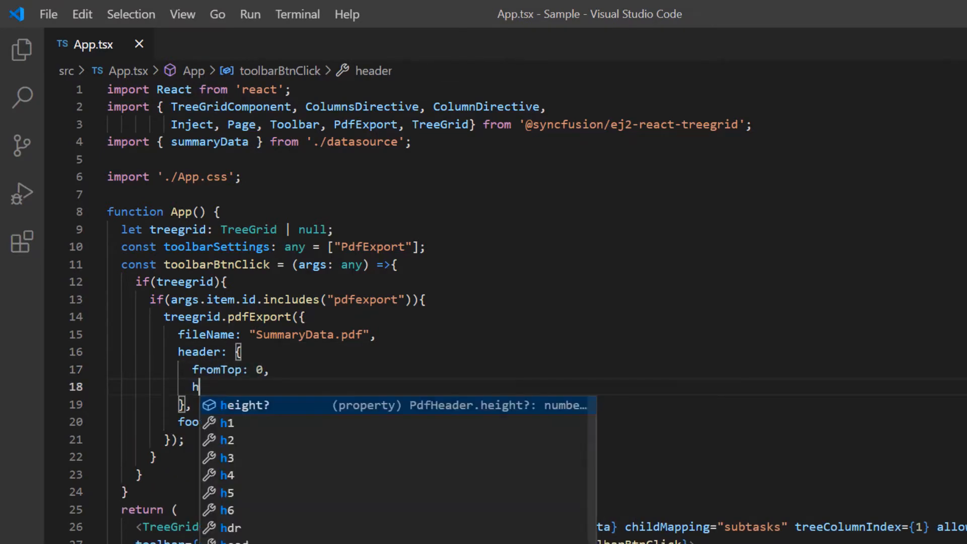
text(eight: 13)
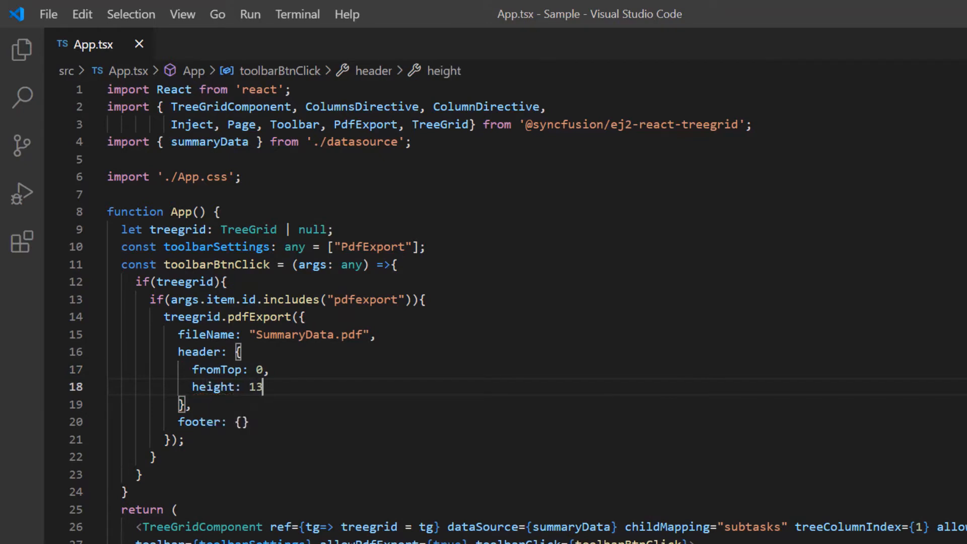
text(0,)
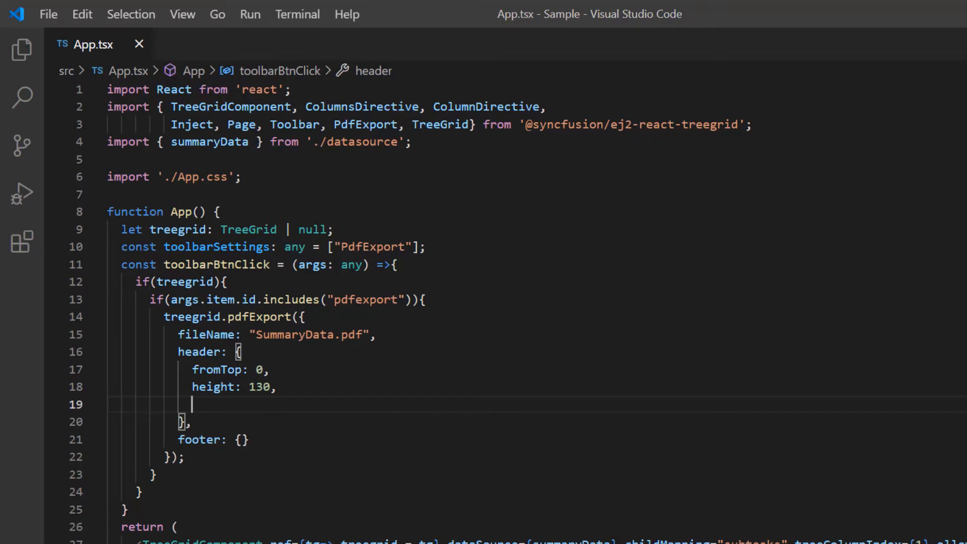
- Give the header 'Time Tracking Report' text content at font size 20
text(contents: [{)
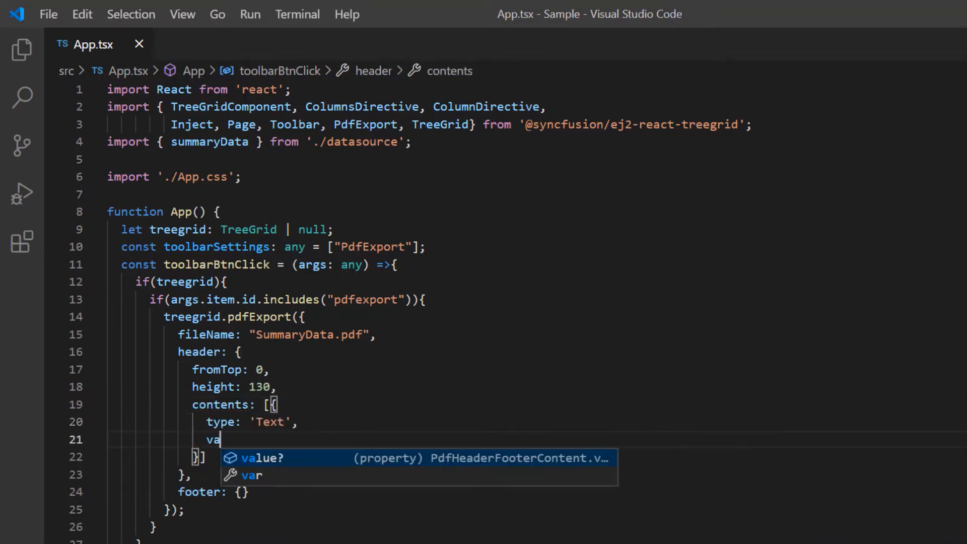
text(value: "Time Tracking Rep)
text(position: { x:0, y:)
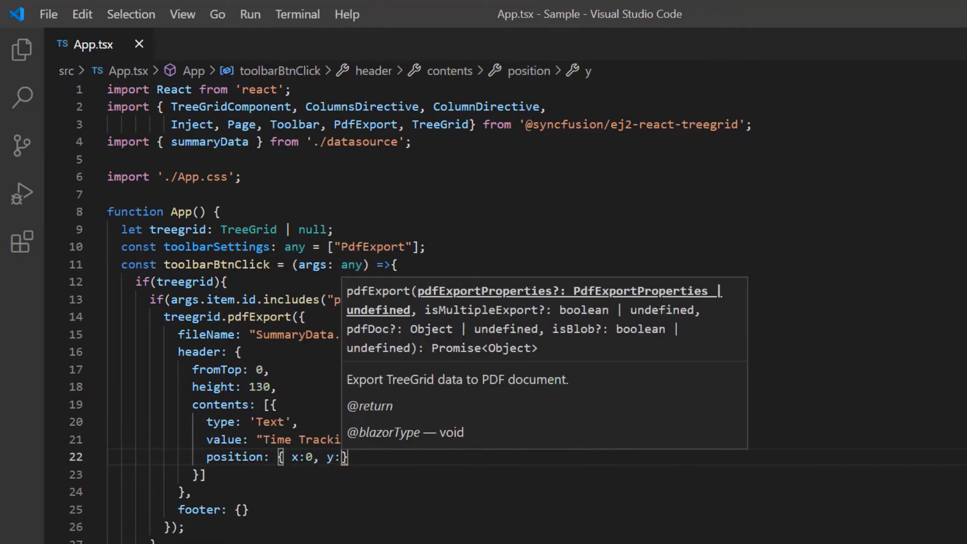
text(50)
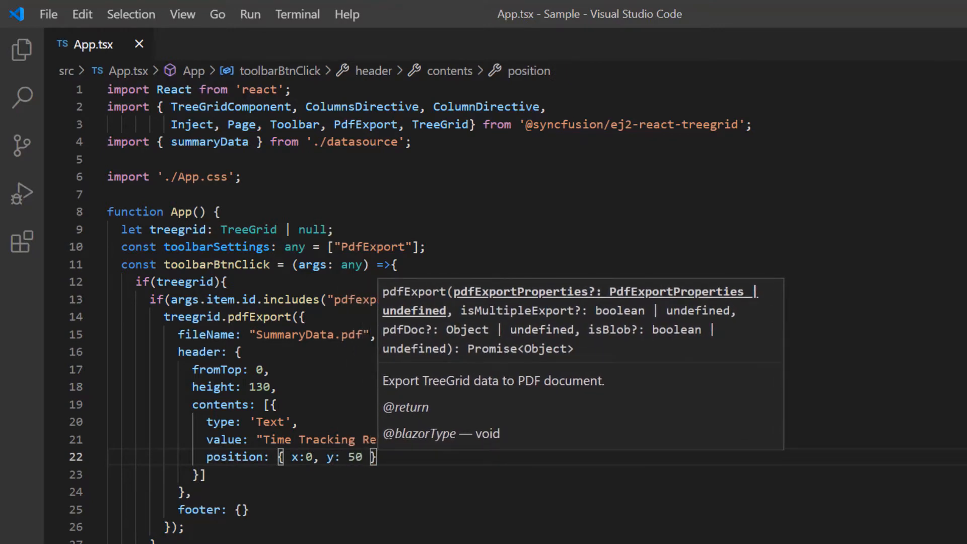
text(sty)
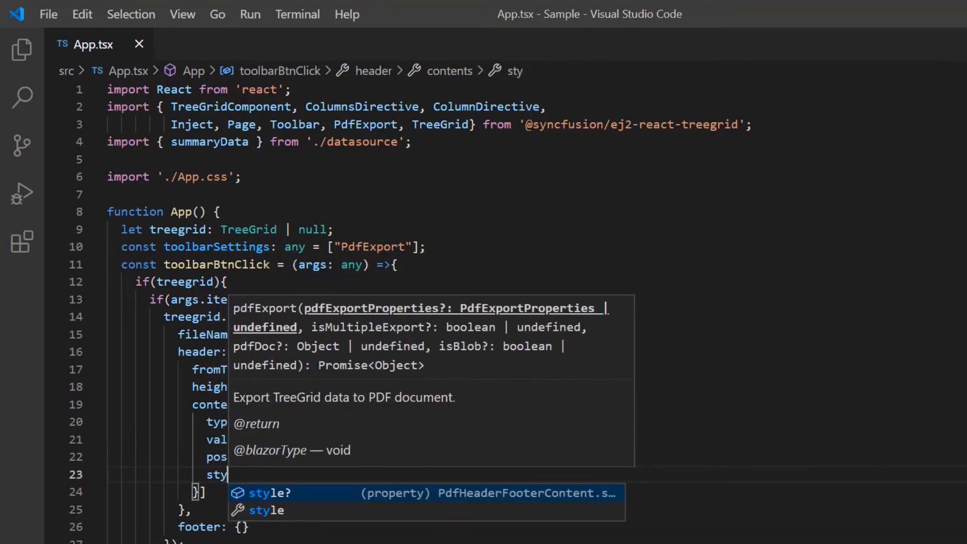
text({fontSize:20)
text(fromBottom)
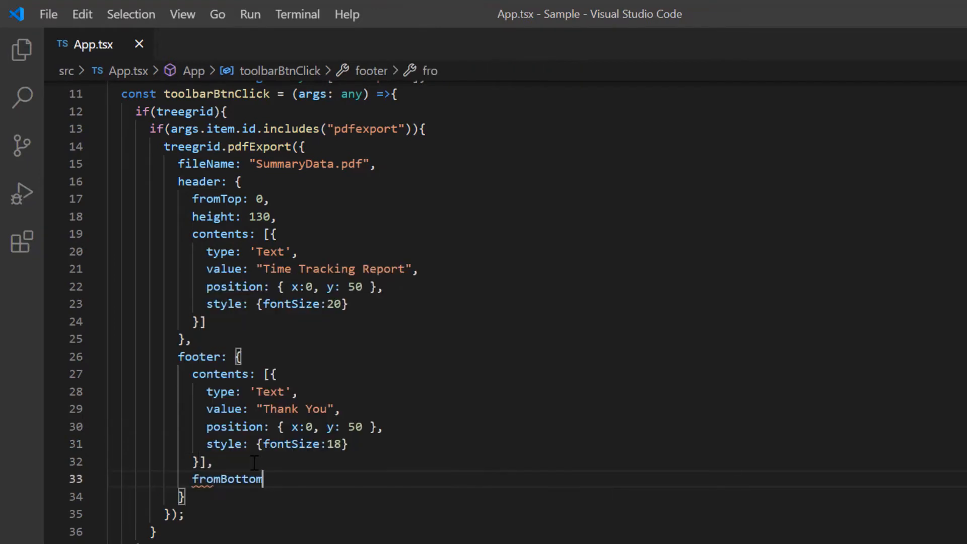
text(h)
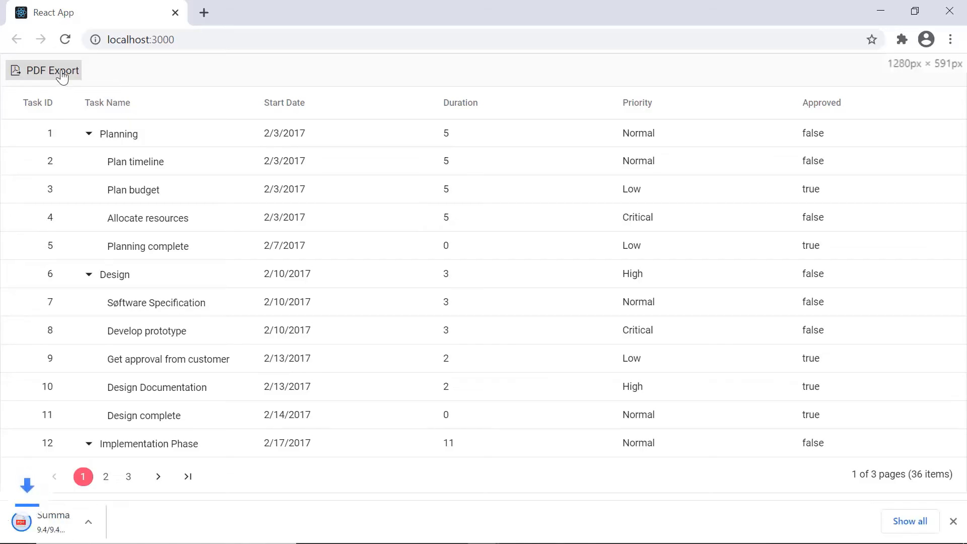
- Re-export to PDF and check the Time Tracking Report heading and Thank You footer
click(44, 70)
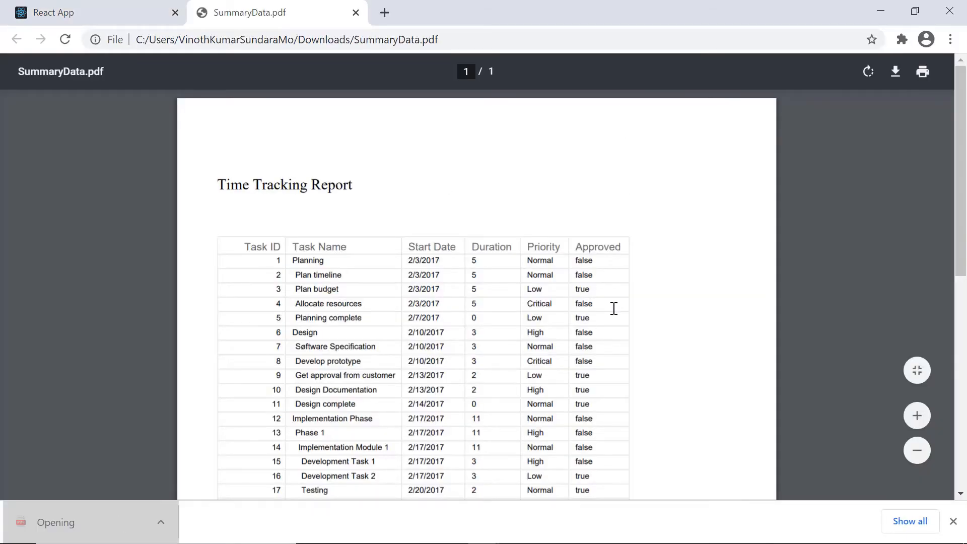
scroll(down, 3)
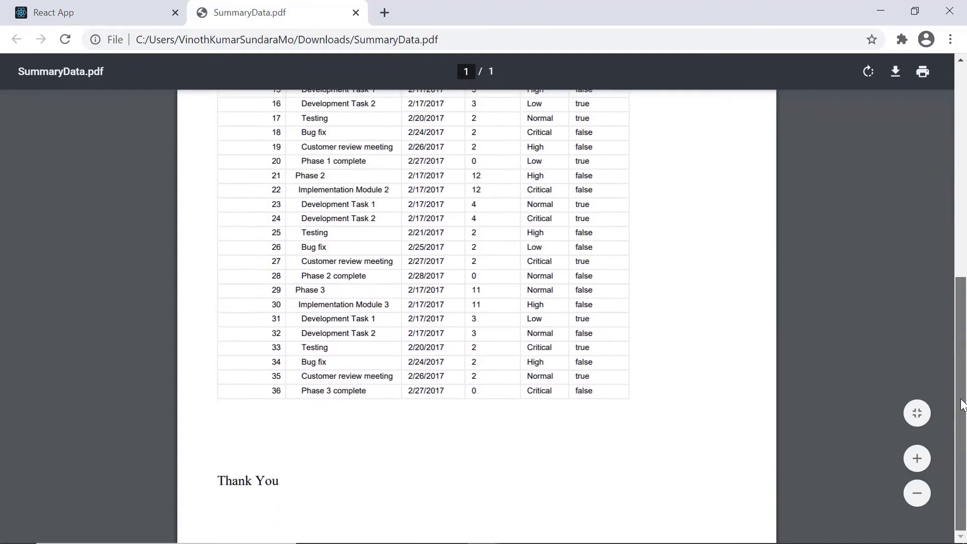
scroll(down, 3)
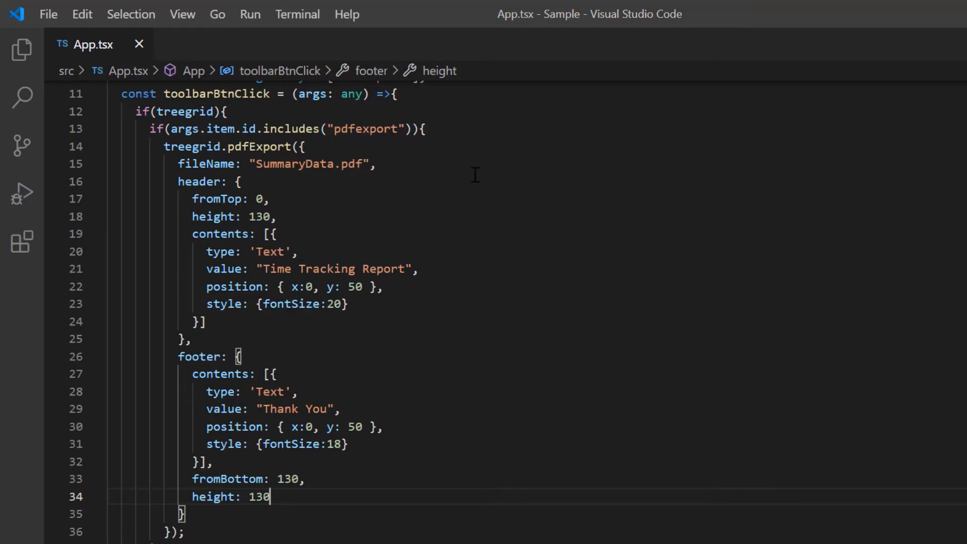
- Give pdfExport a theme: bold size-12 header, size-9 records in #0000ff
click(377, 164)
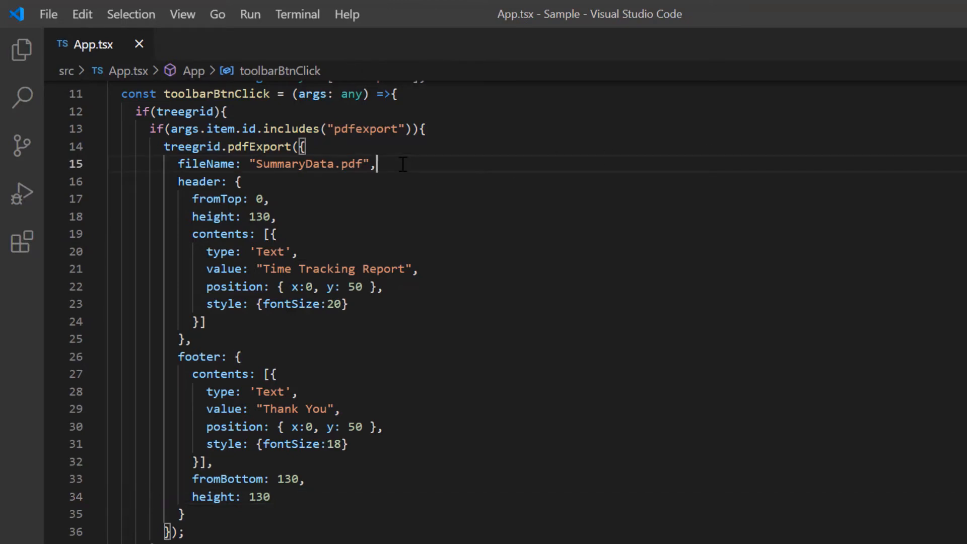
text(theme)
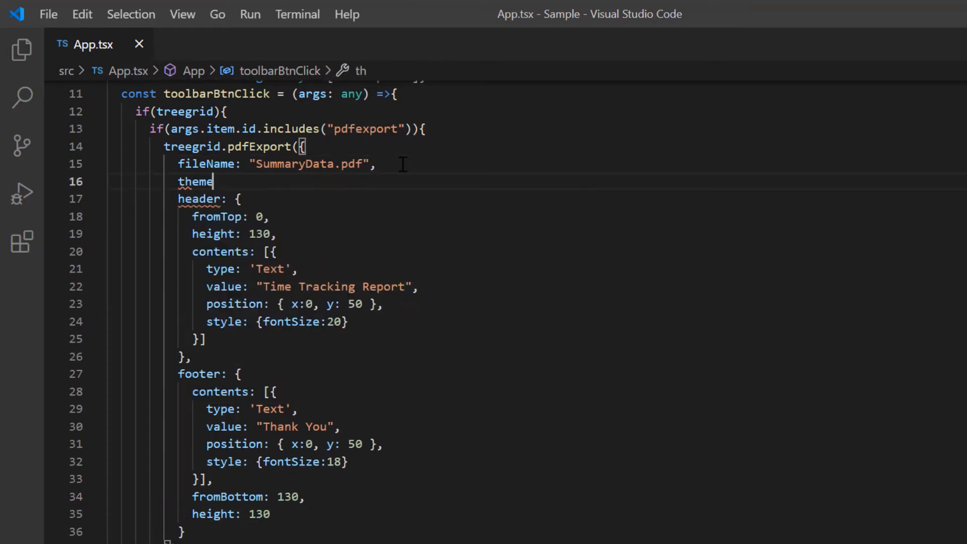
text(: {})
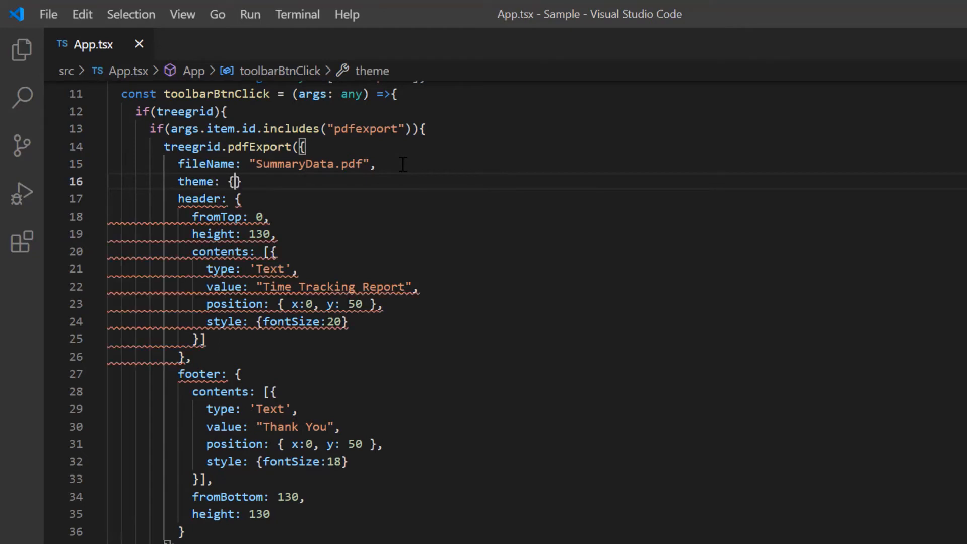
text(he)
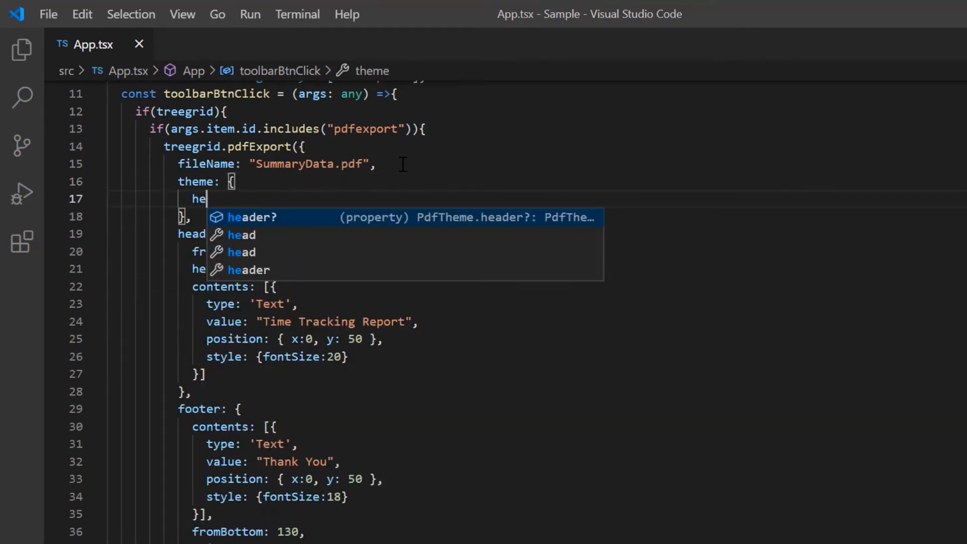
text(record:{})
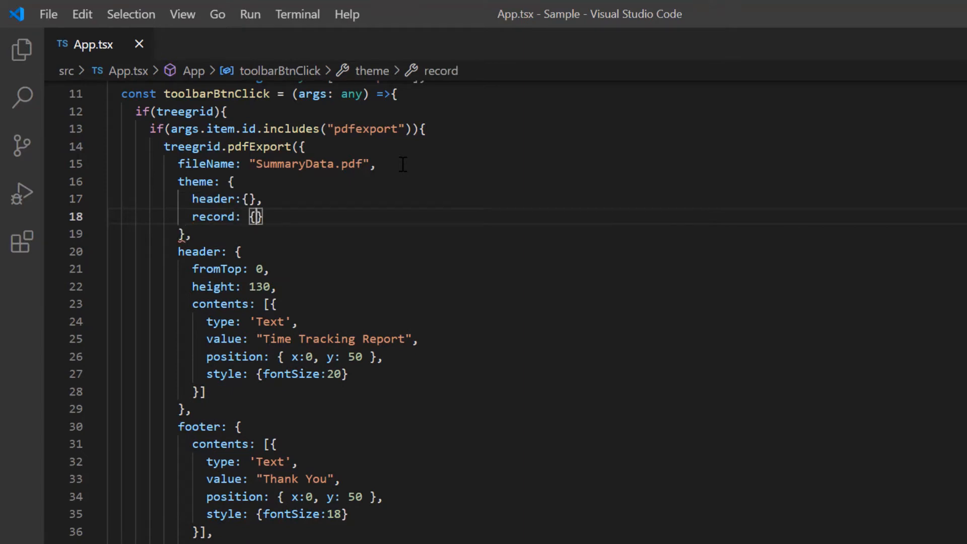
key(Enter)
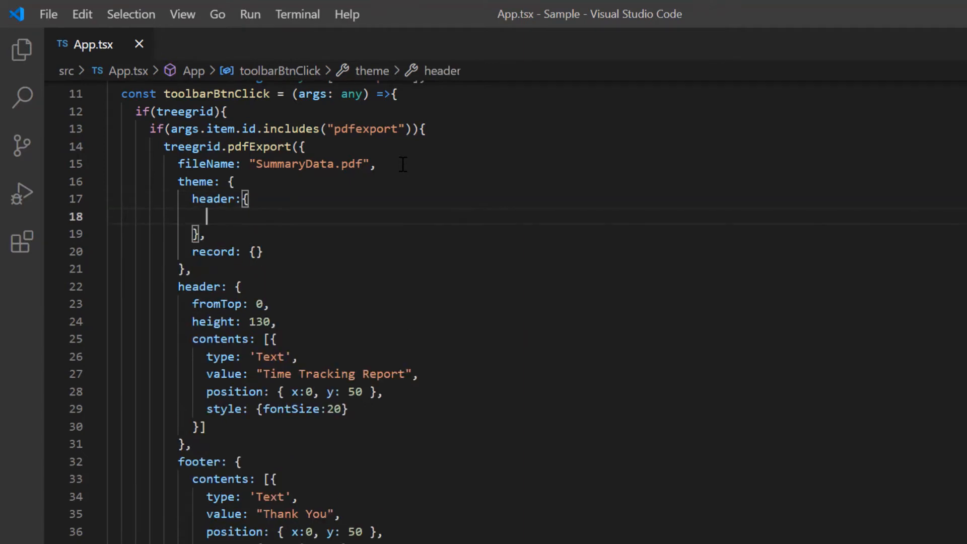
text(fontSize: 12,)
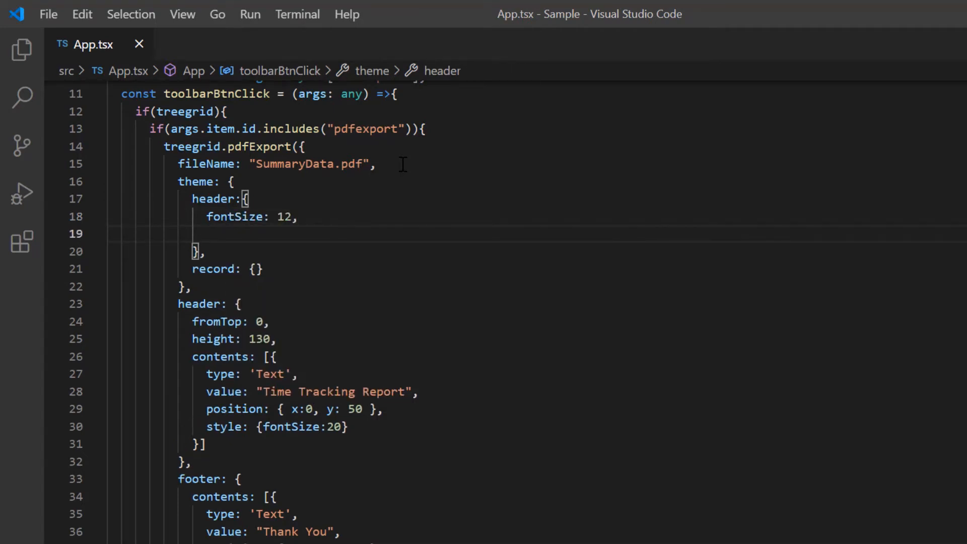
text(bold: true)
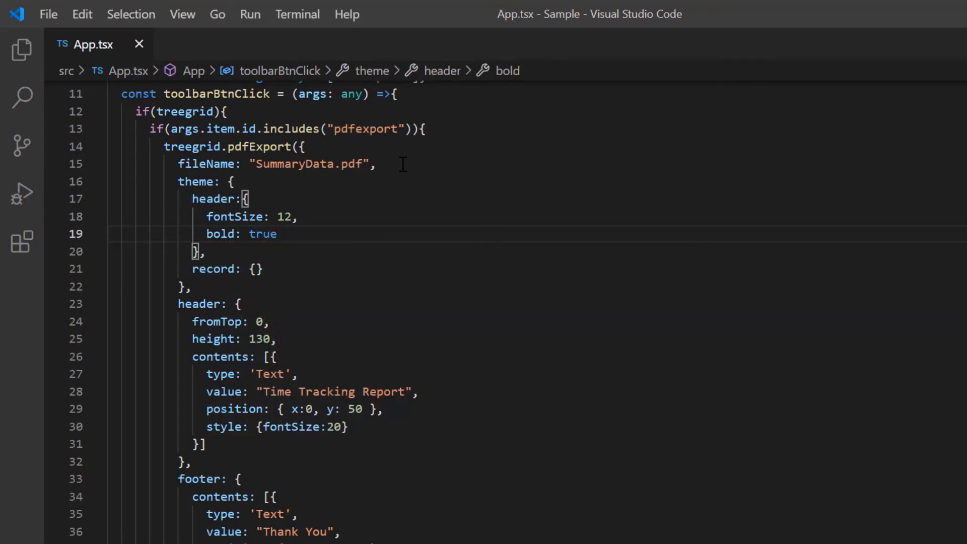
text(fontSize: 9,)
text(fontColor: "#0)
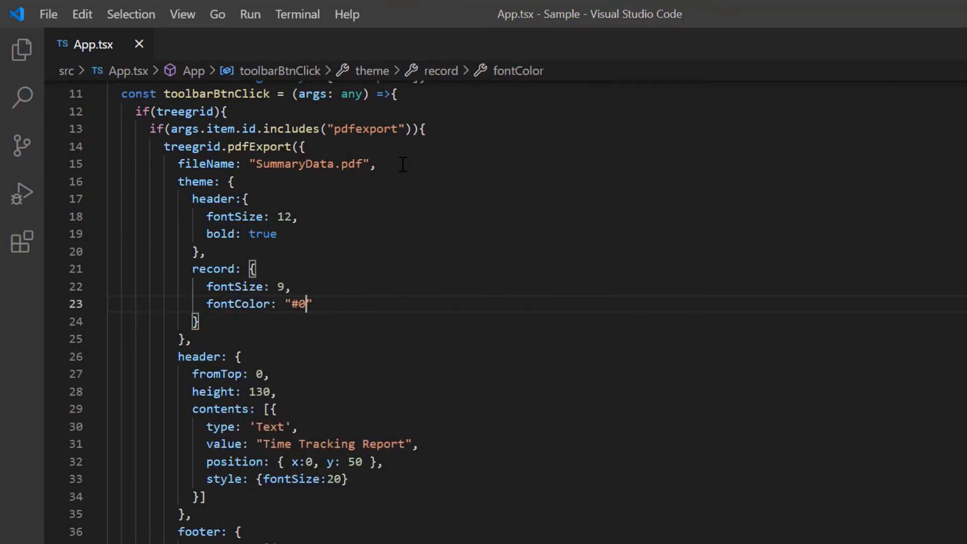
text(000ff)
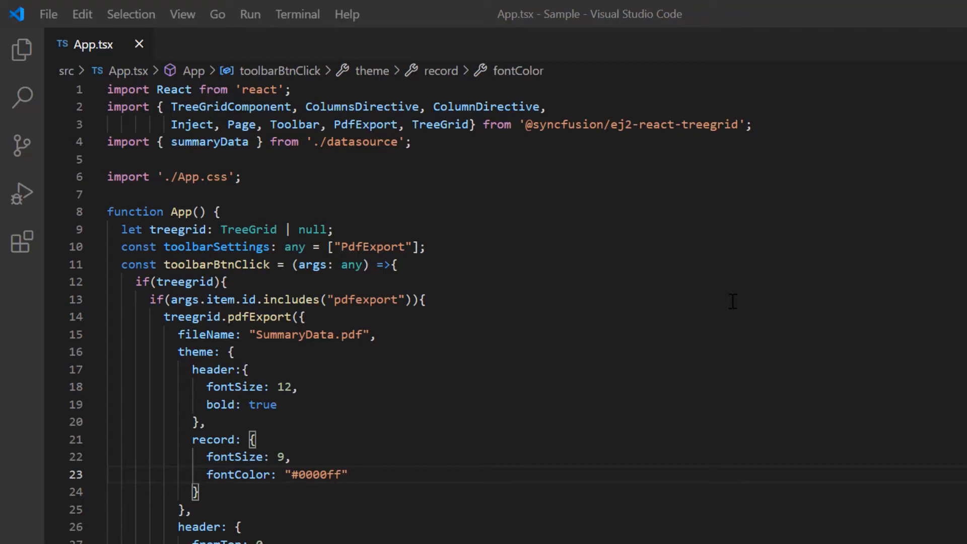
mouse_move(475, 124)
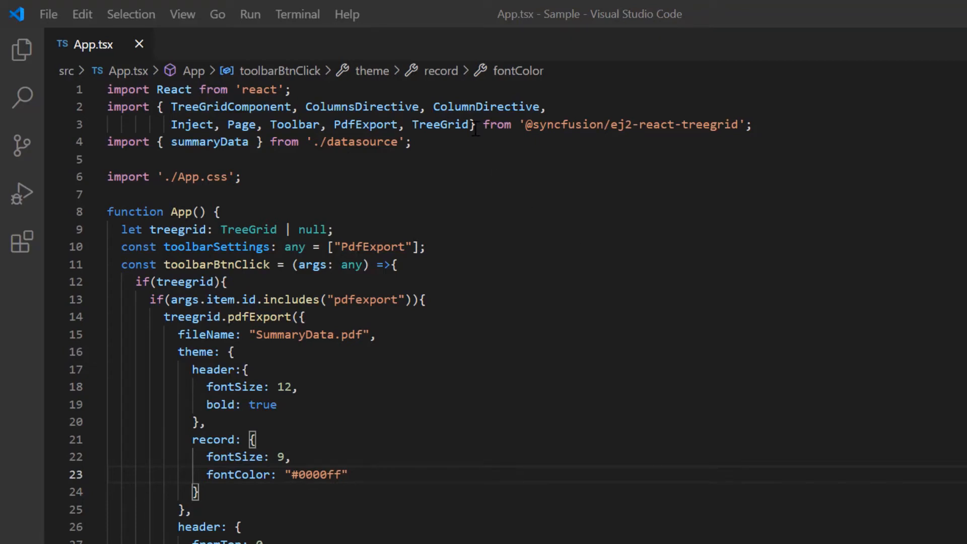
- Inject ExcelExport, set allowExcelExport={true}, and add 'ExcelExport' to toolbarSettings
text(ExcelExport)
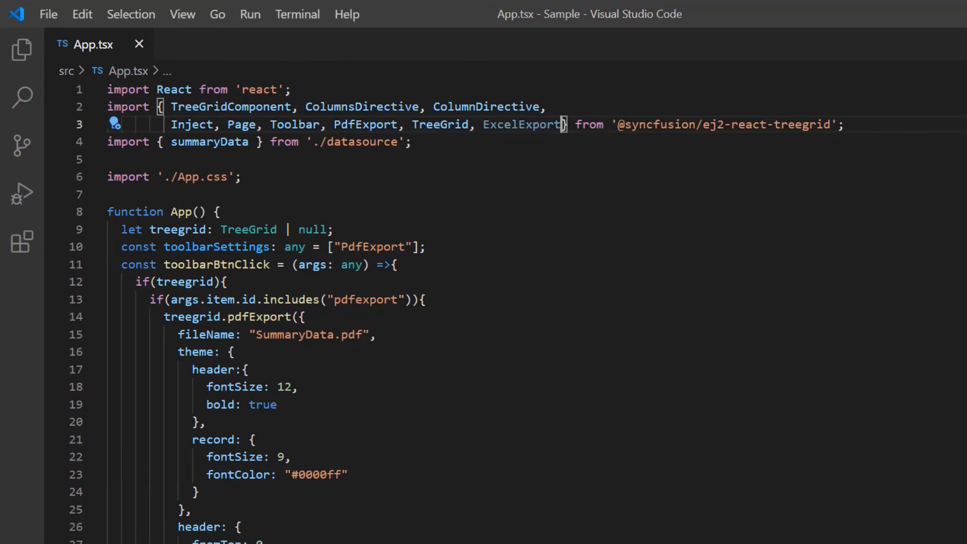
scroll(down, 3)
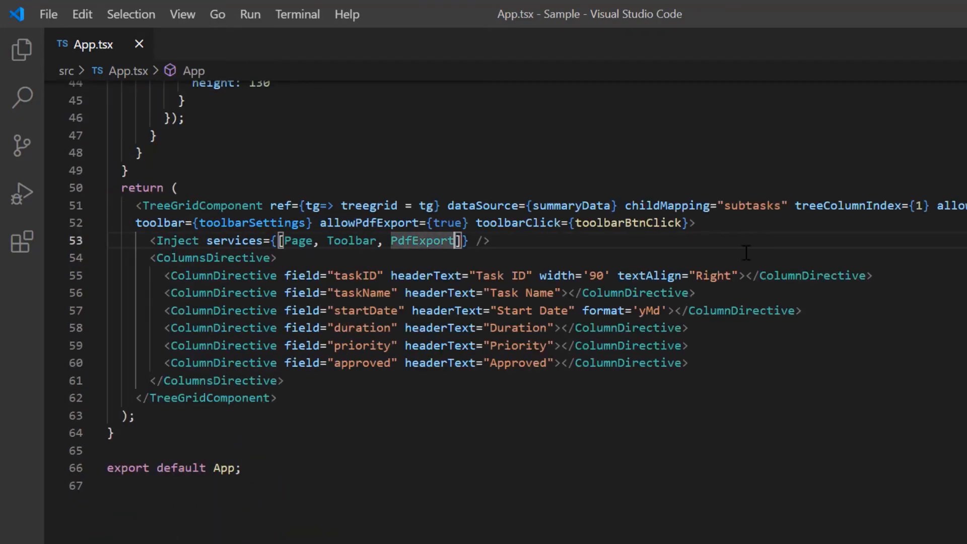
text(, ExcelExport)
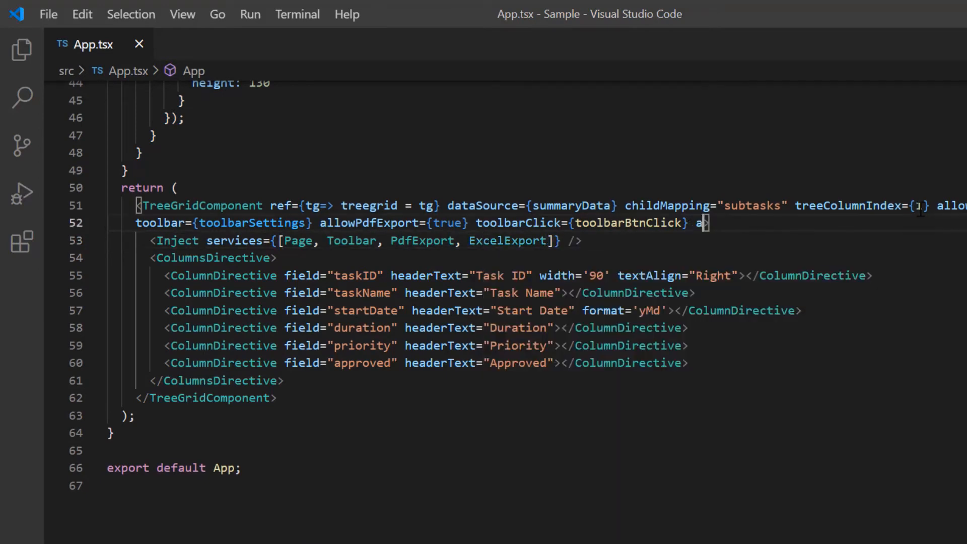
text(llowExcelExport=)
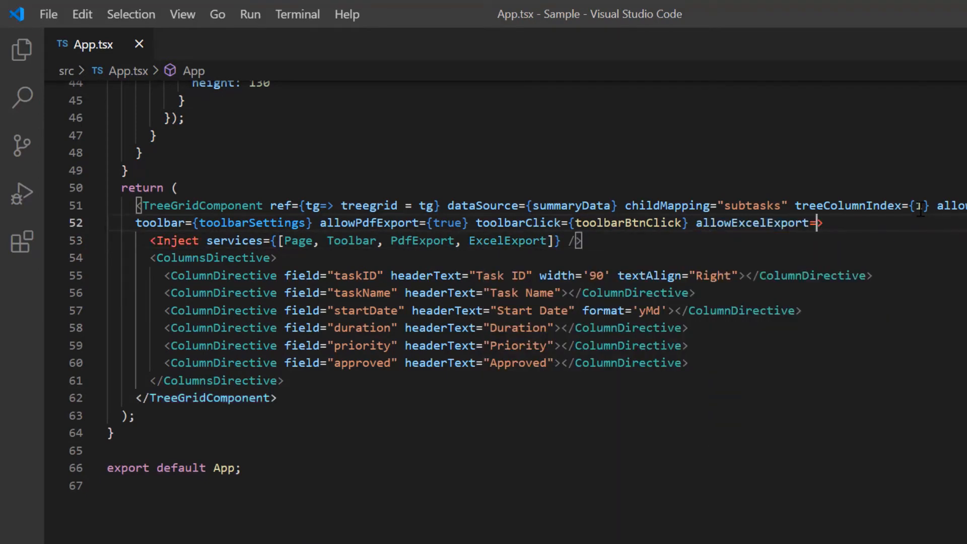
text({true})
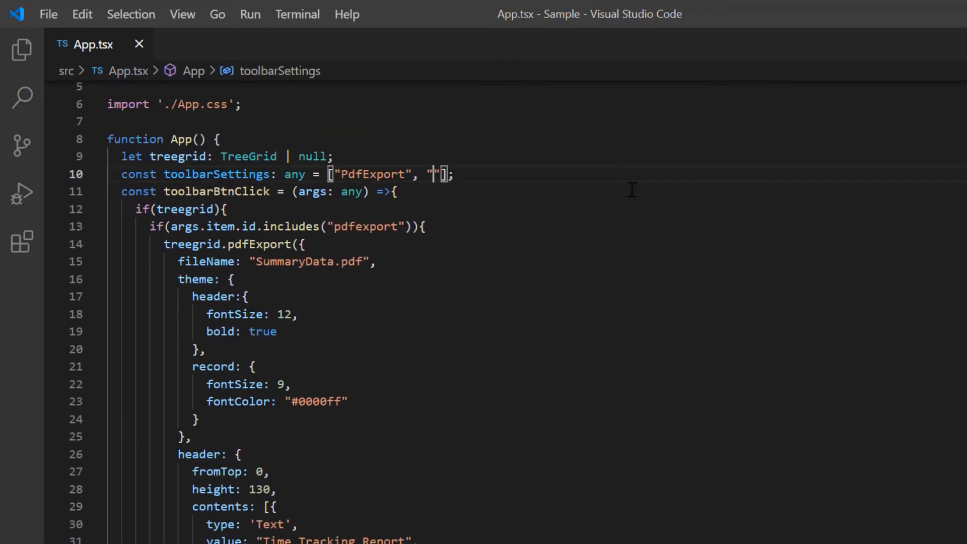
text(ExcelExport)
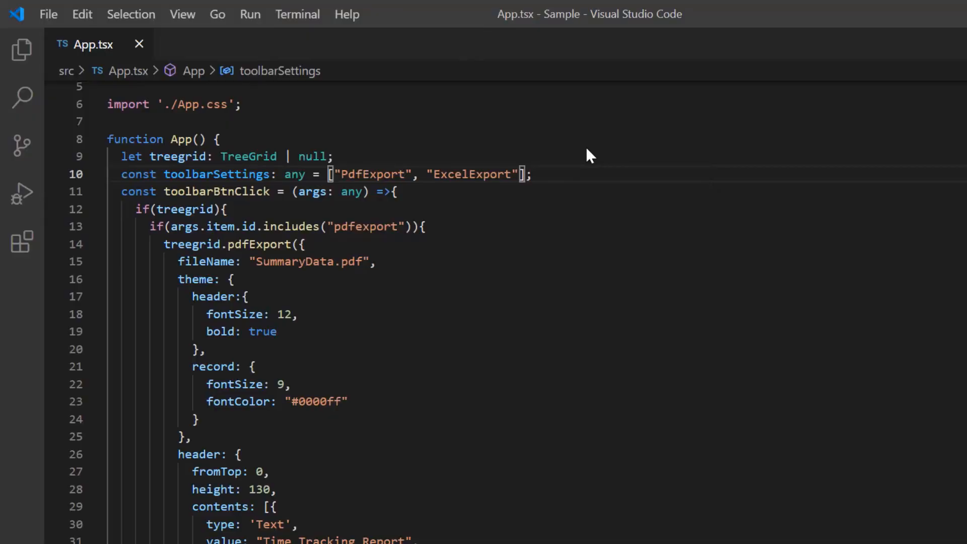
click(96, 279)
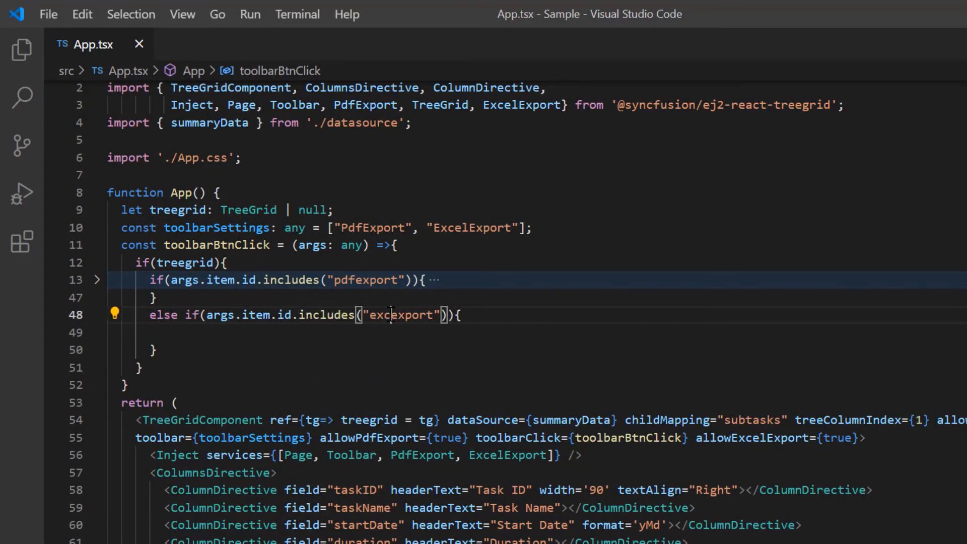
- Add an else-if excelexport branch calling treegrid.excelExport in toolbarBtnClick
text(le)
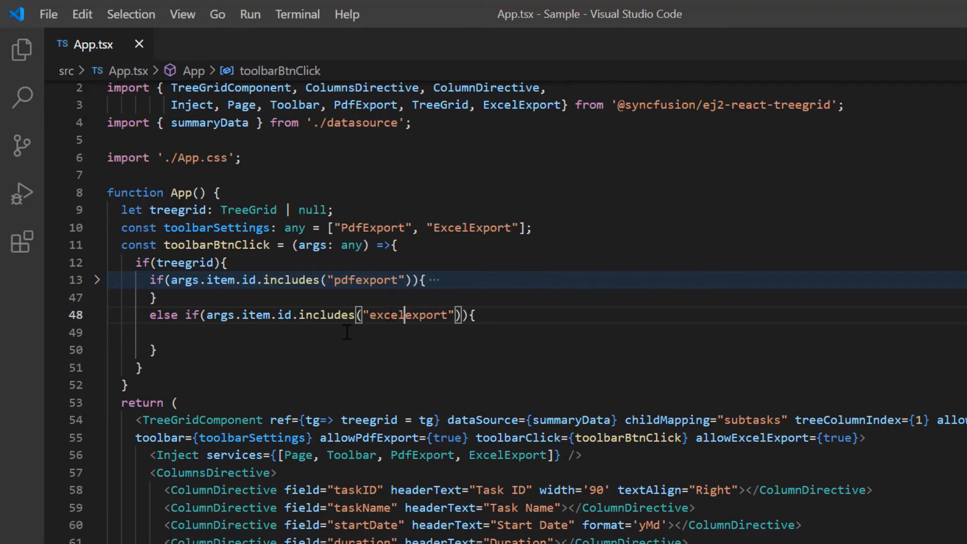
text(treegrid.ex)
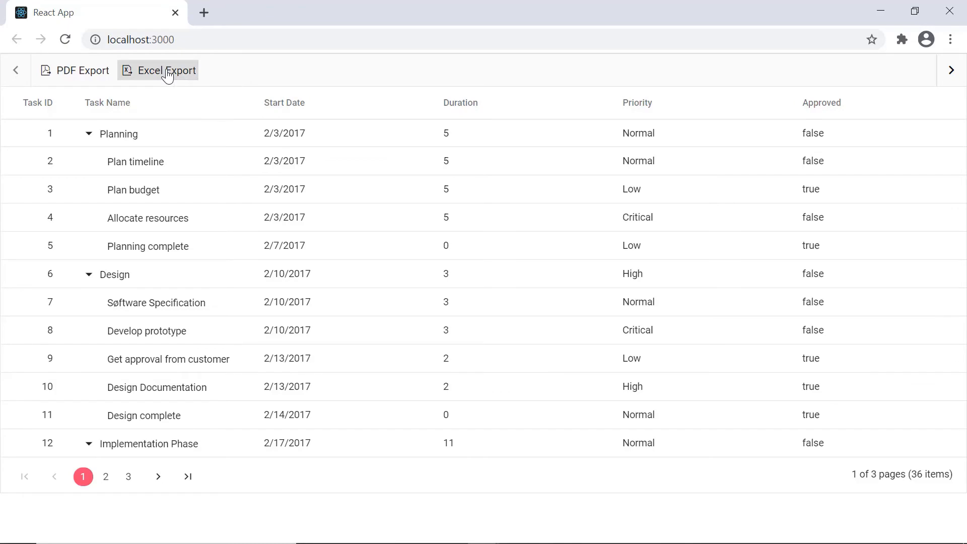
- Try Excel export in Chrome and set the export fileName to 'SummaryData.xlsx'
click(166, 69)
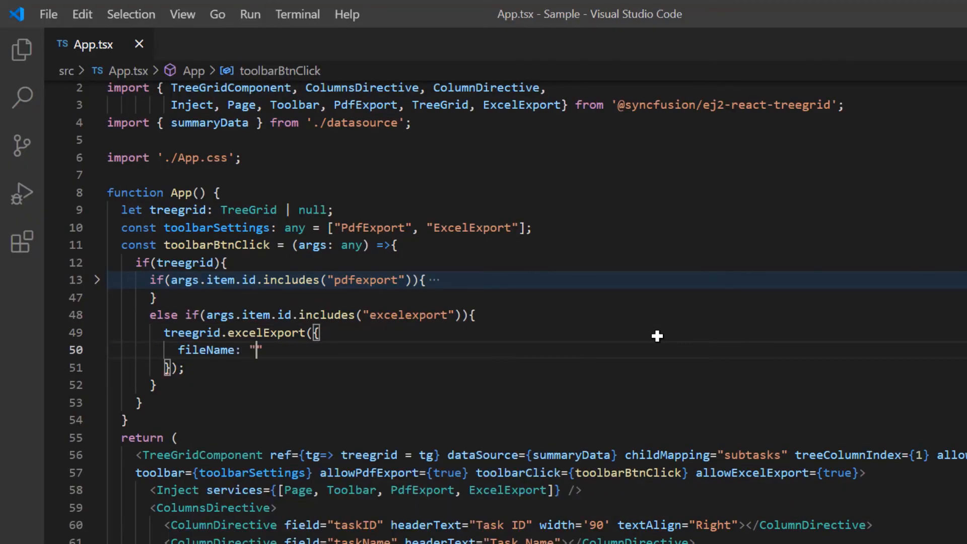
text(Summa)
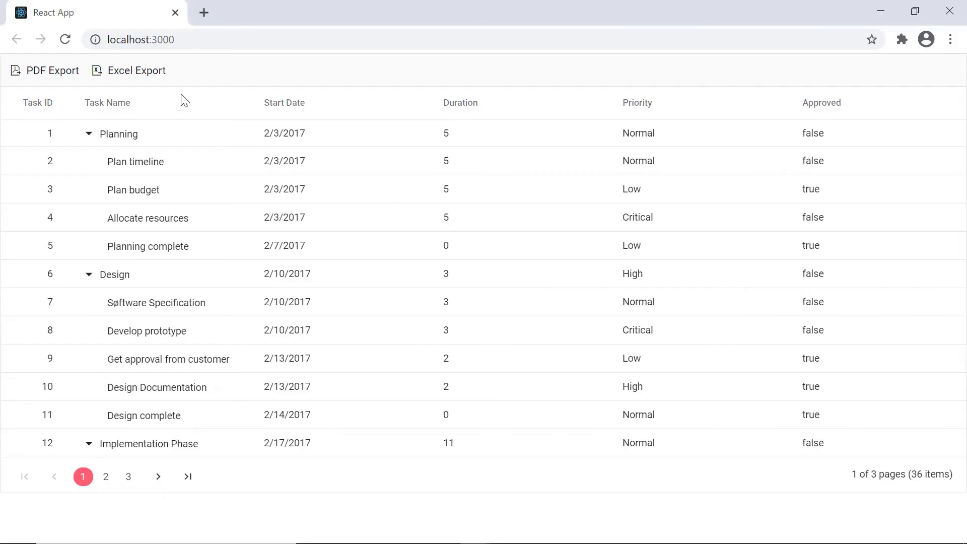
- Export the grid via Excel Export and open the downloaded SummaryData.xlsx
click(135, 70)
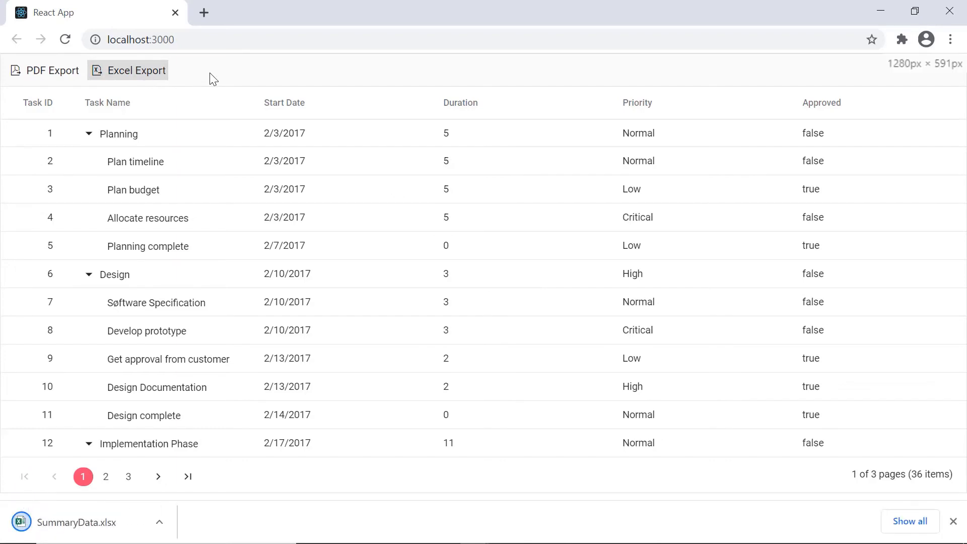
click(80, 521)
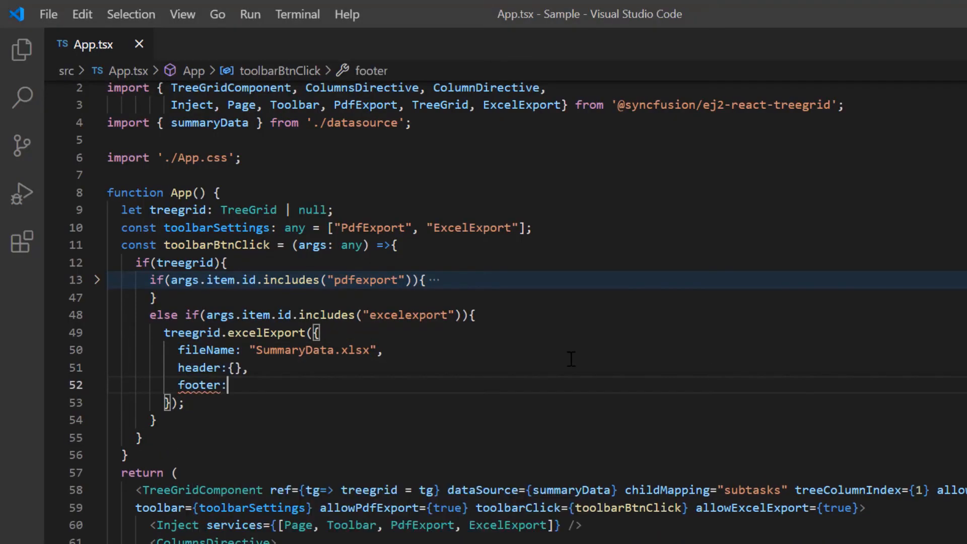
- Add a one-row excelExport header with a 4-column cell 'Time Tracking Report'
text({})
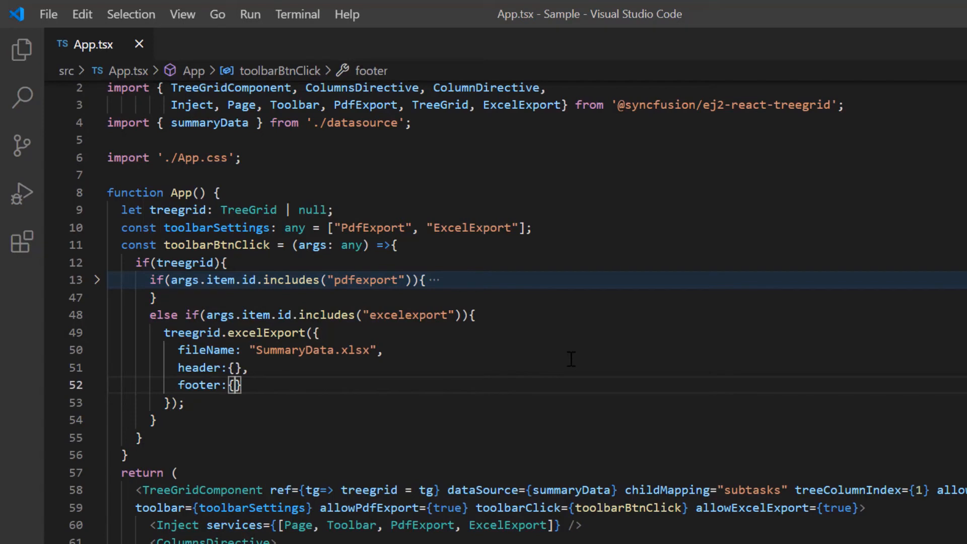
click(234, 367)
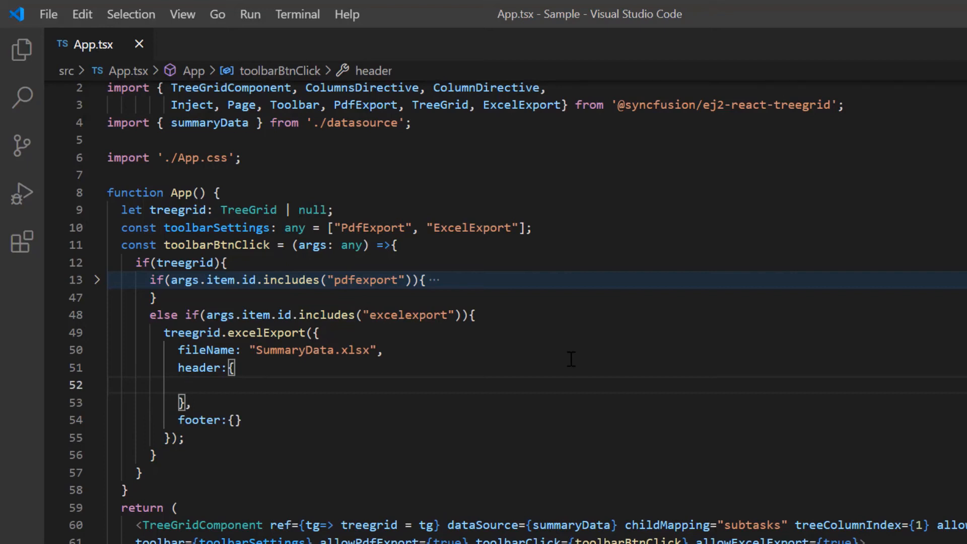
text(headerRows: 1,)
text(col)
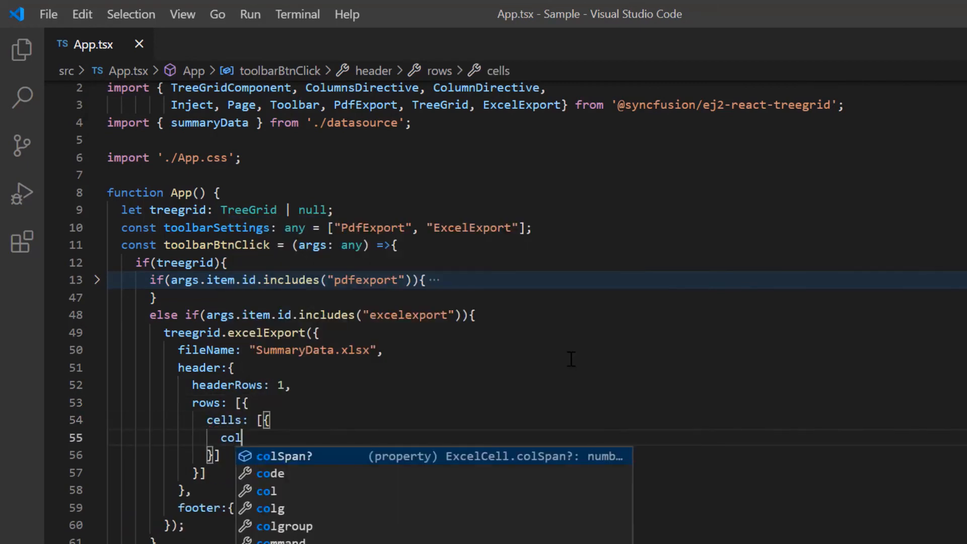
text(Span: 4,)
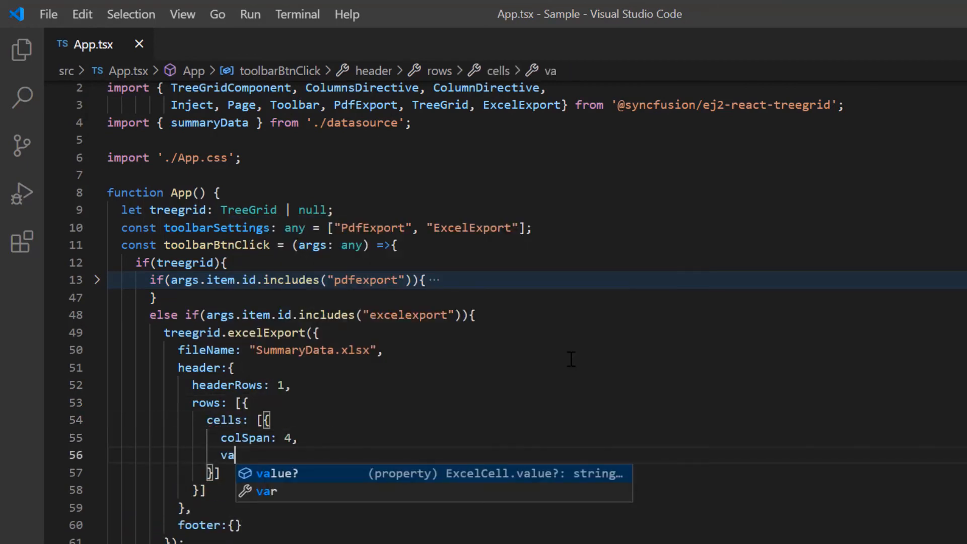
text(lue: "Time Tracking Report)
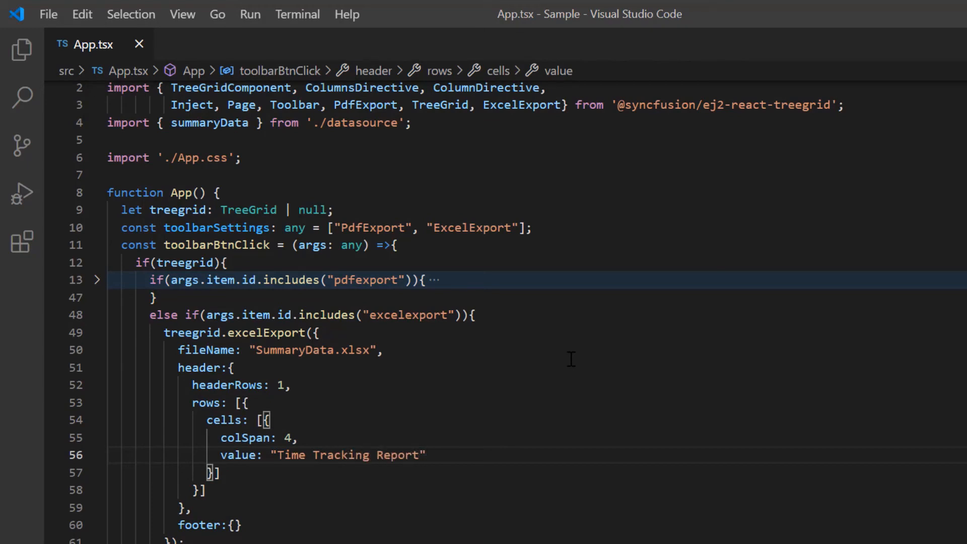
- Style the header cell size 20, centred, bold, and add footerRows: 1
text(style: {})
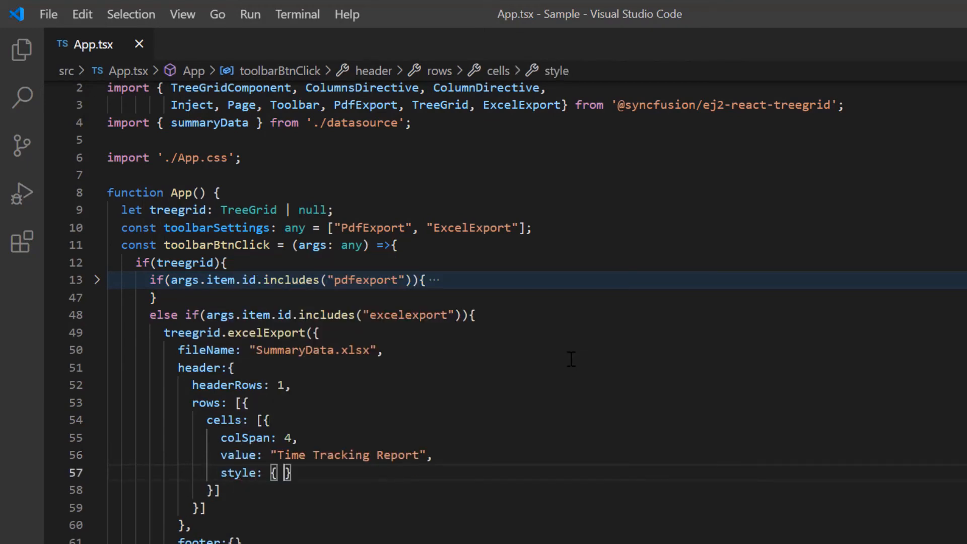
text(fontSize: 20, hali)
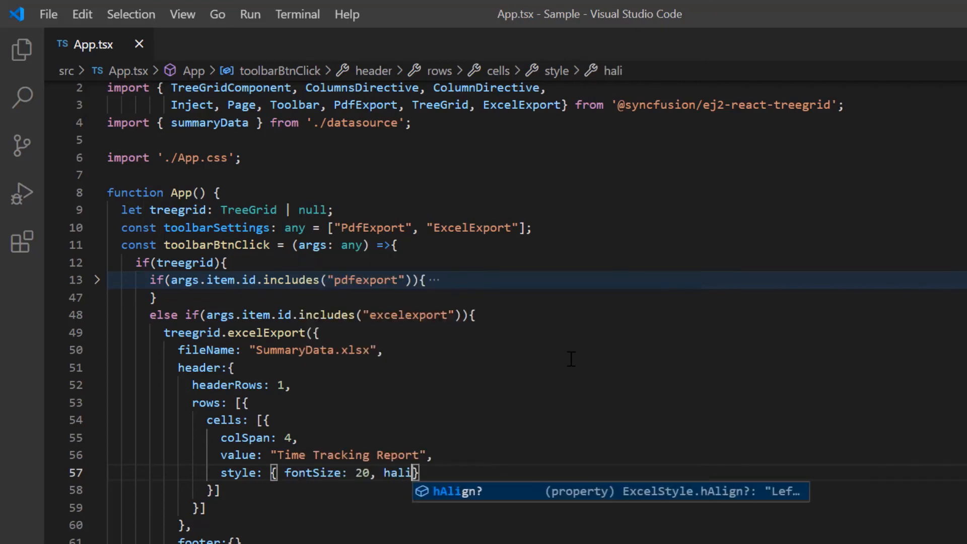
text(Align: "Center", b)
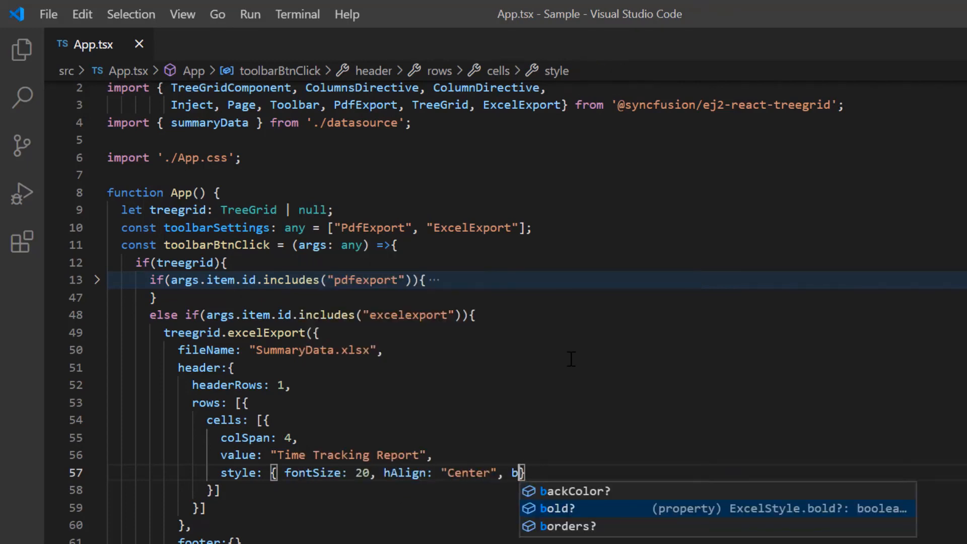
text(old: true)
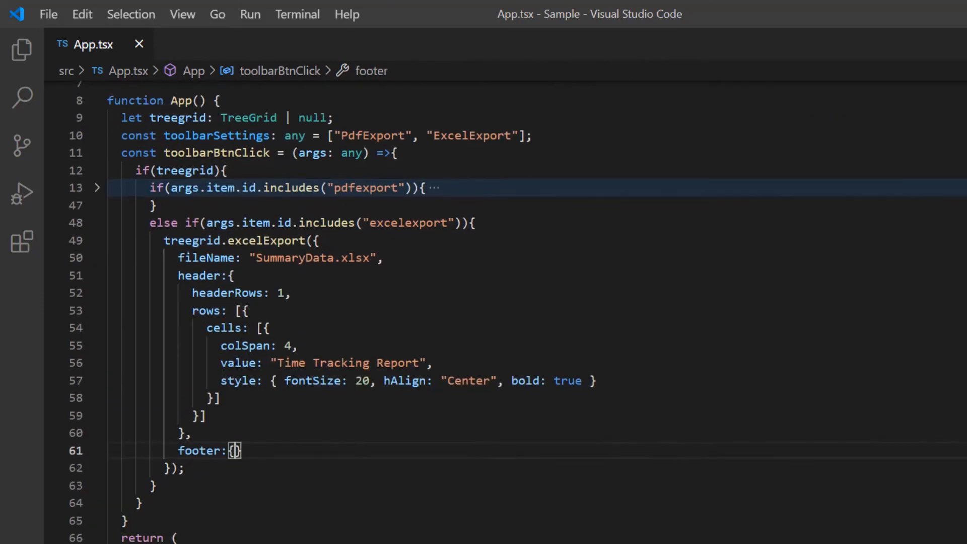
text(footerRows: 1)
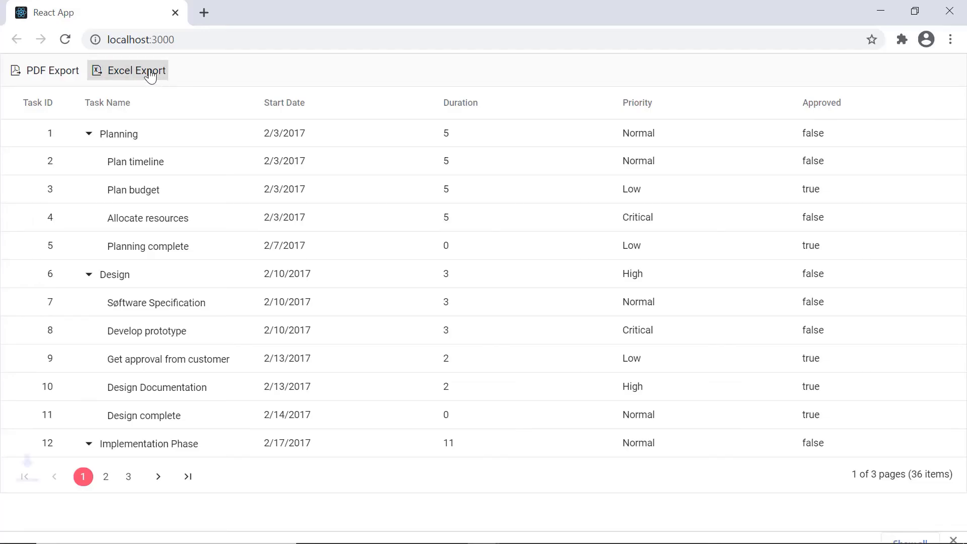
- Check the Time Tracking Report title and Thank You footer in SummaryData.xlsx
click(127, 71)
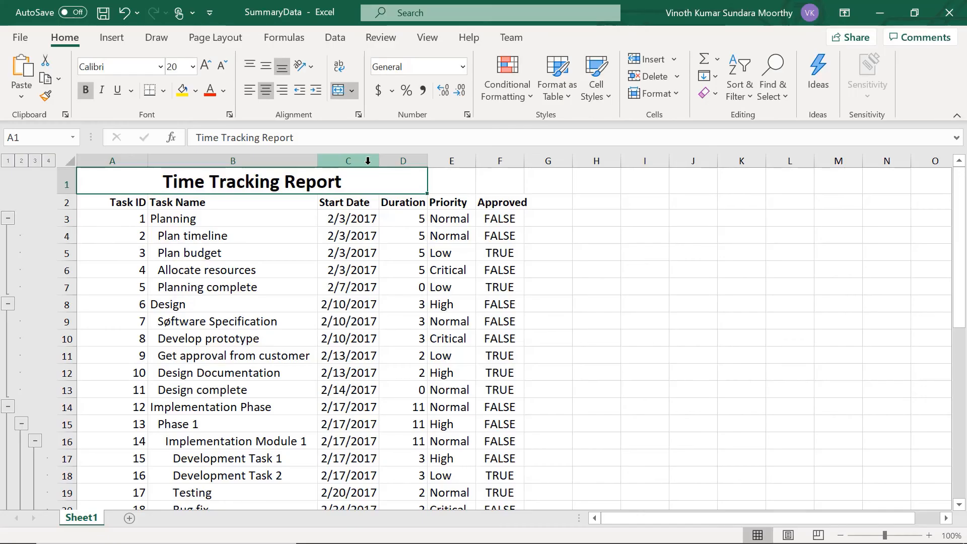
scroll(down, 3)
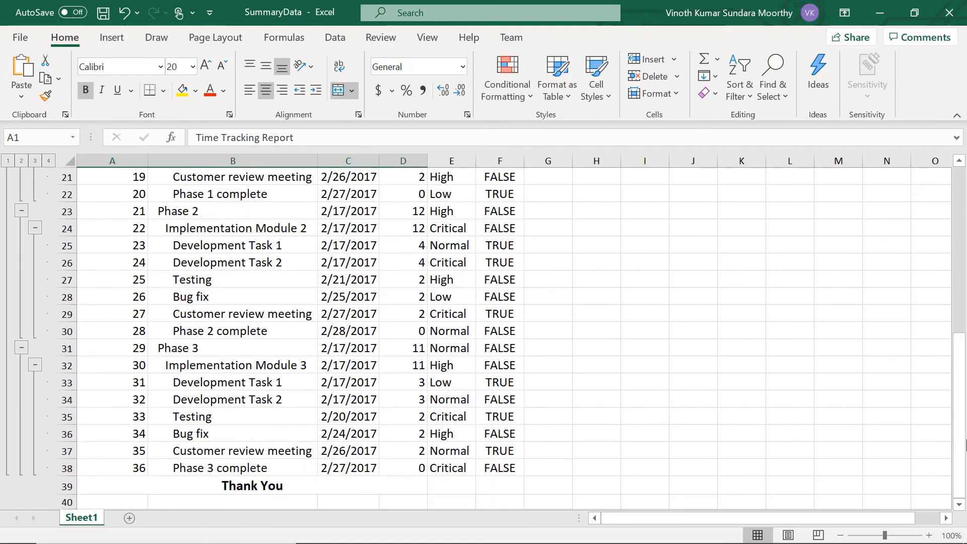
key(alt+tab)
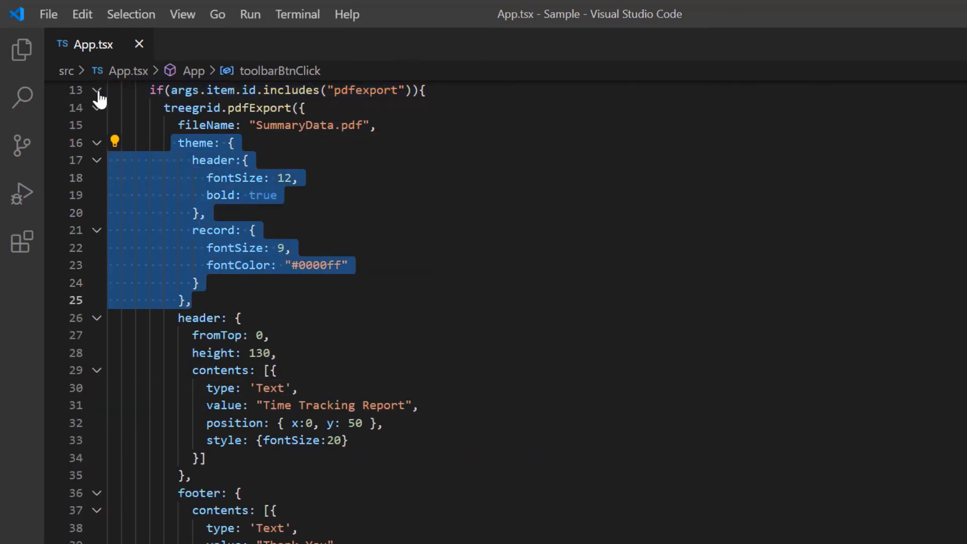
- Reuse the pdfExport theme in excelExport: bold size-12 headers, size-9 #0000ff records
click(96, 90)
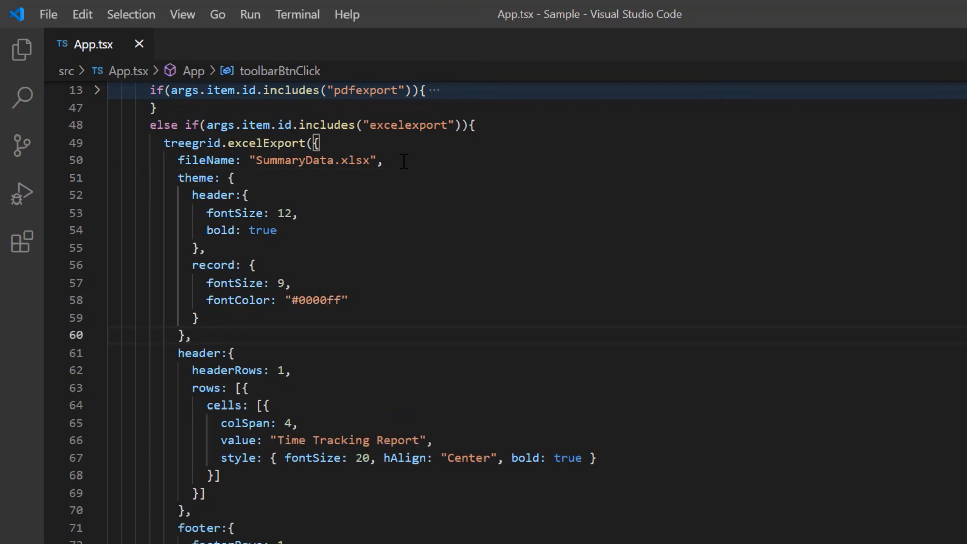
click(128, 70)
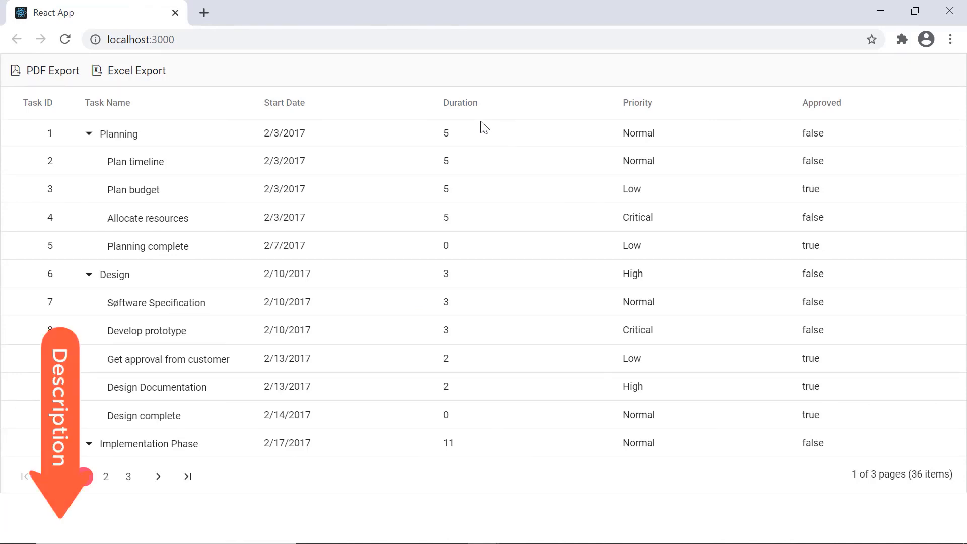
- Reload the tree grid app at localhost:3000 in Chrome
click(83, 475)
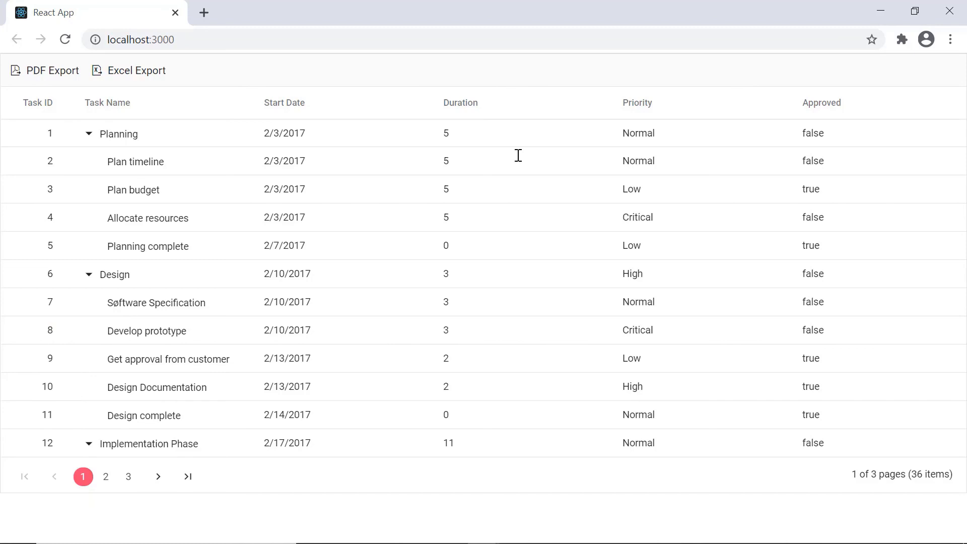
mouse_move(484, 128)
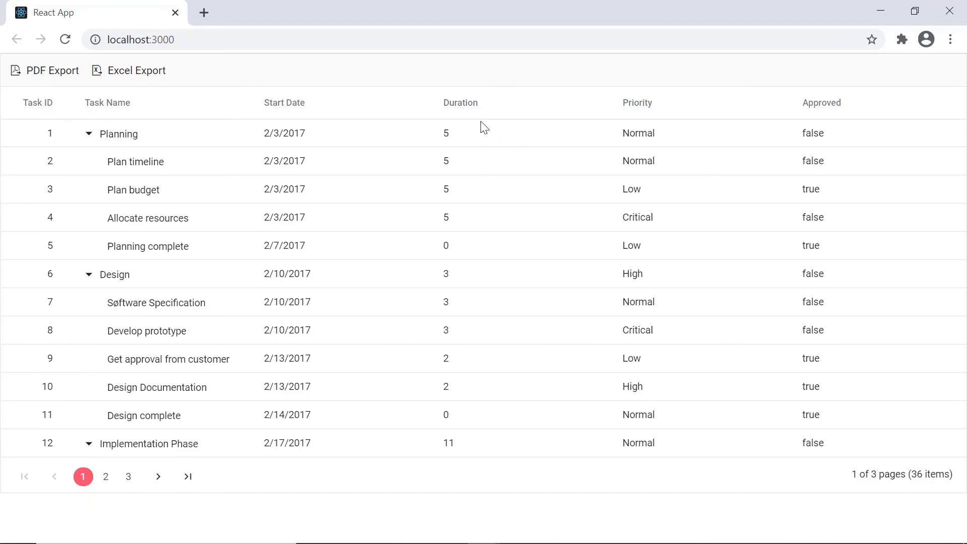